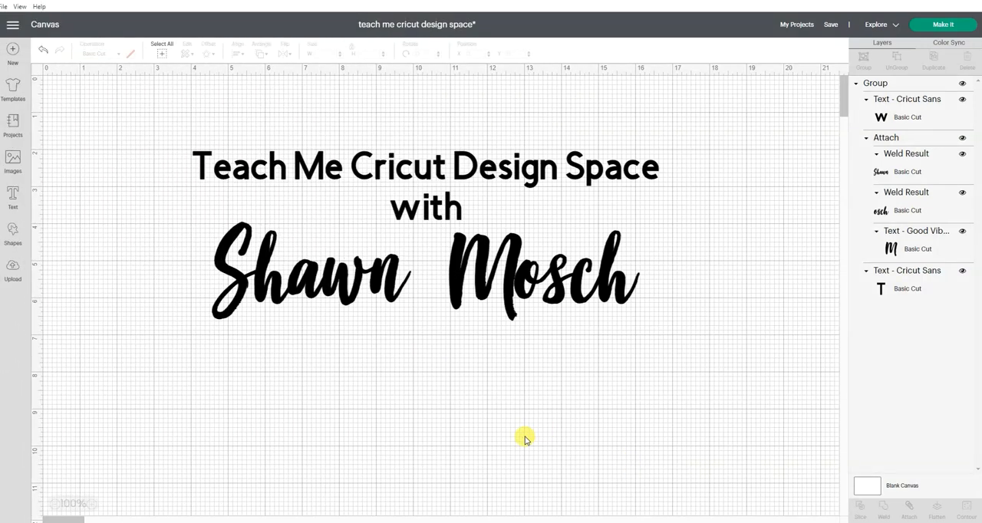
mouse_move(122, 403)
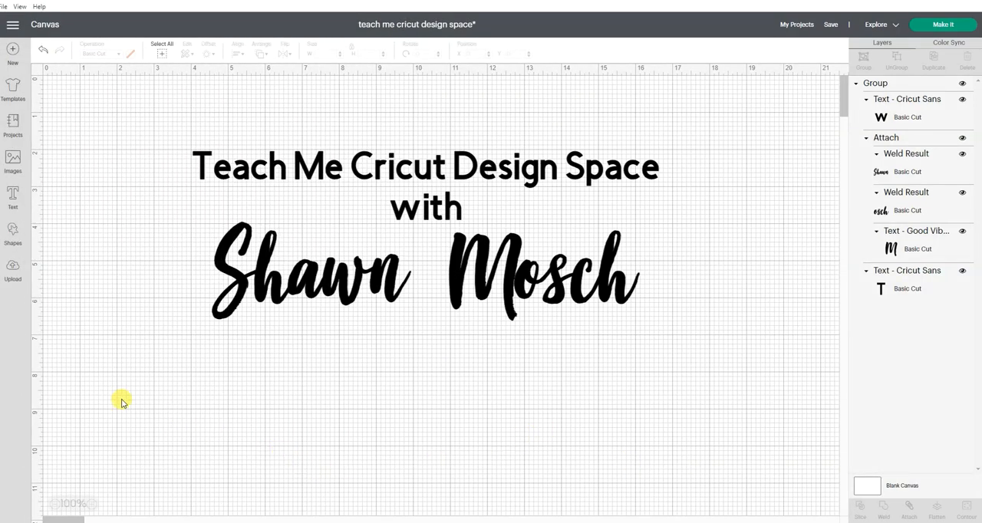
mouse_move(12, 273)
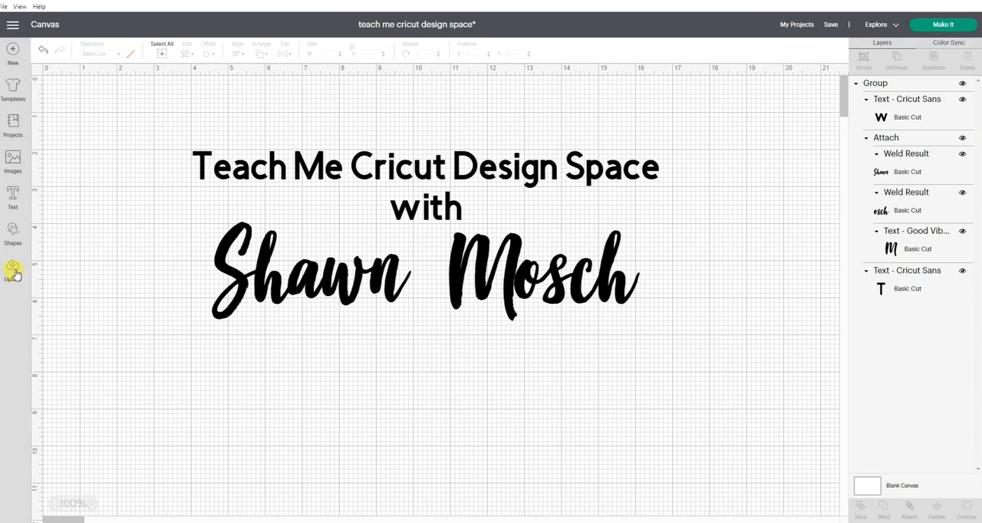
Start an image upload and choose Browse to pick a file from the computer
left_click(13, 268)
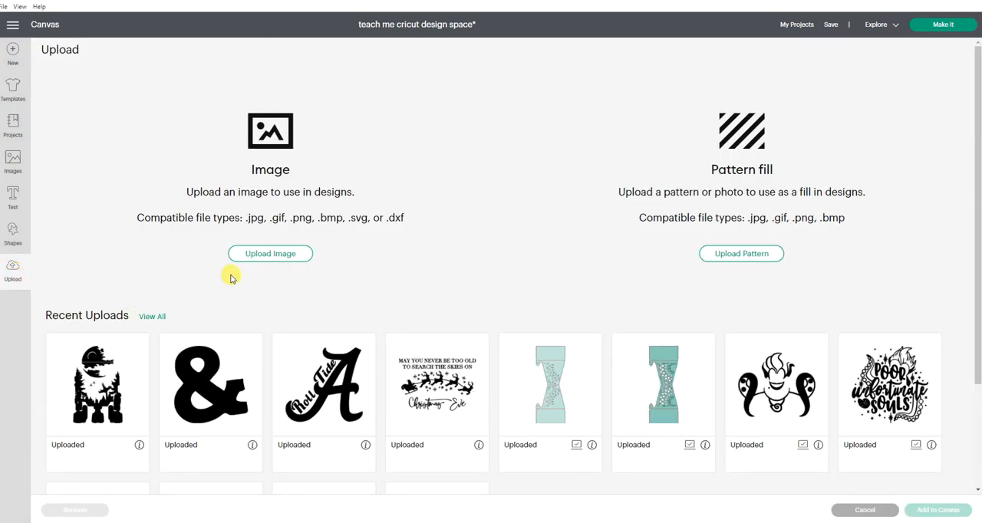
mouse_move(779, 277)
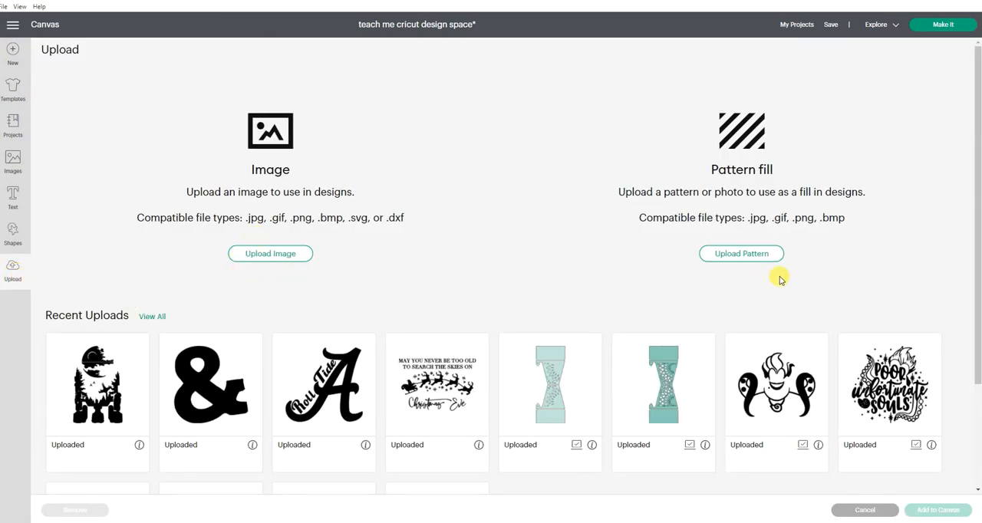
mouse_move(782, 261)
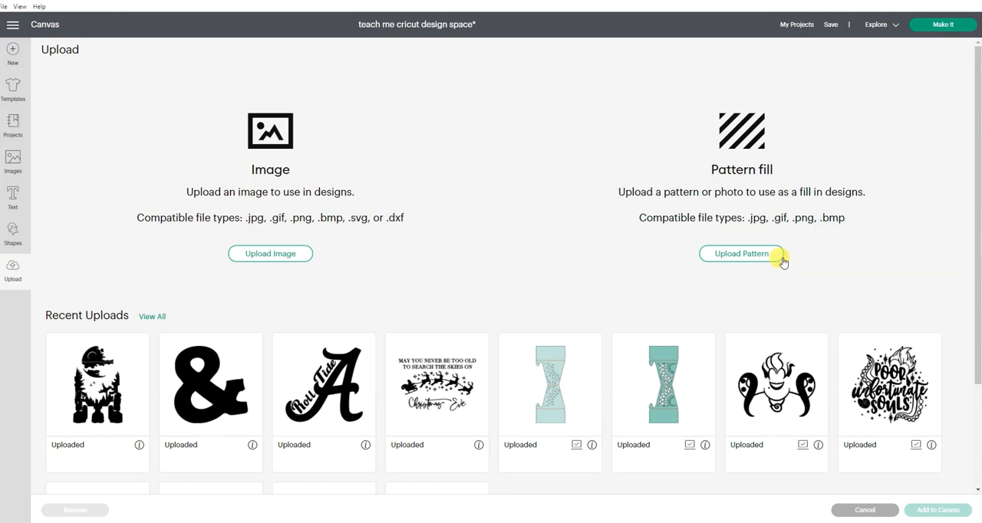
mouse_move(379, 220)
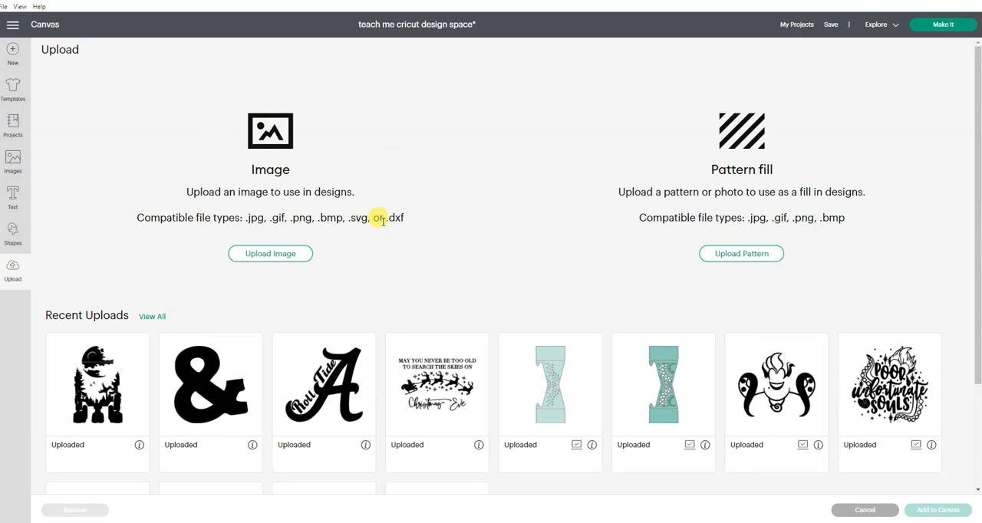
mouse_move(258, 301)
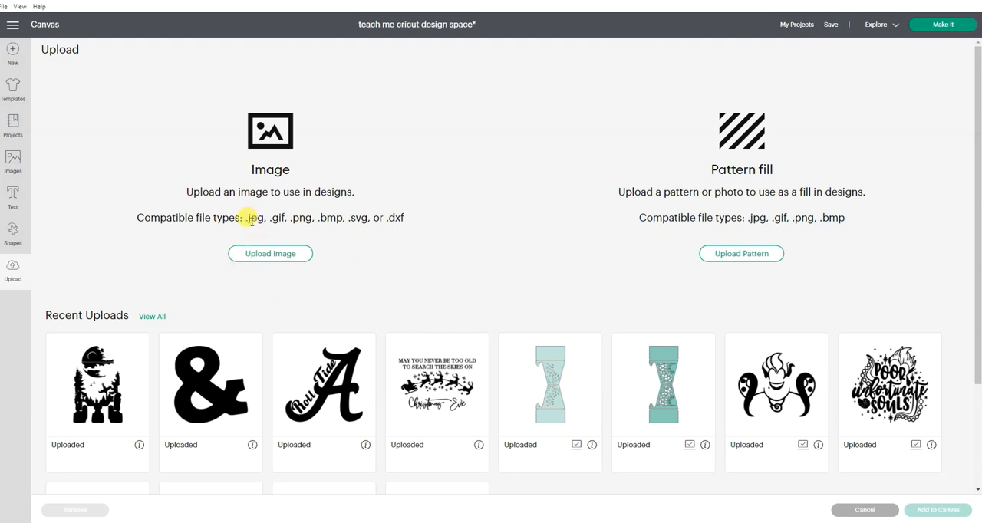
mouse_move(254, 232)
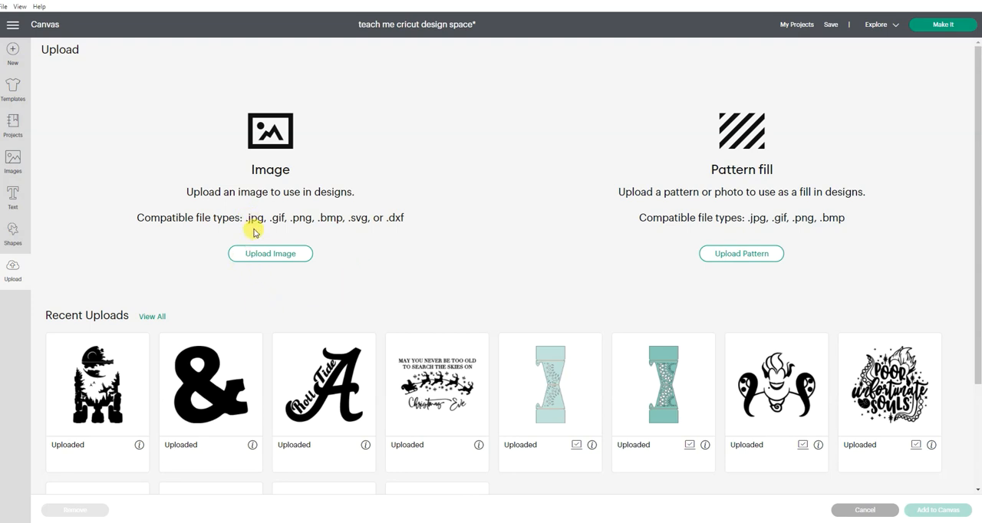
mouse_move(311, 230)
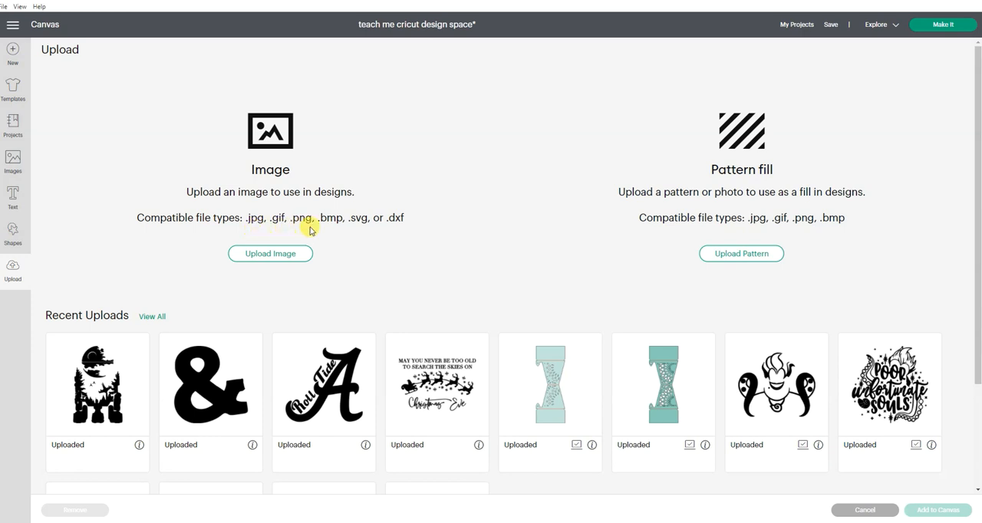
mouse_move(299, 233)
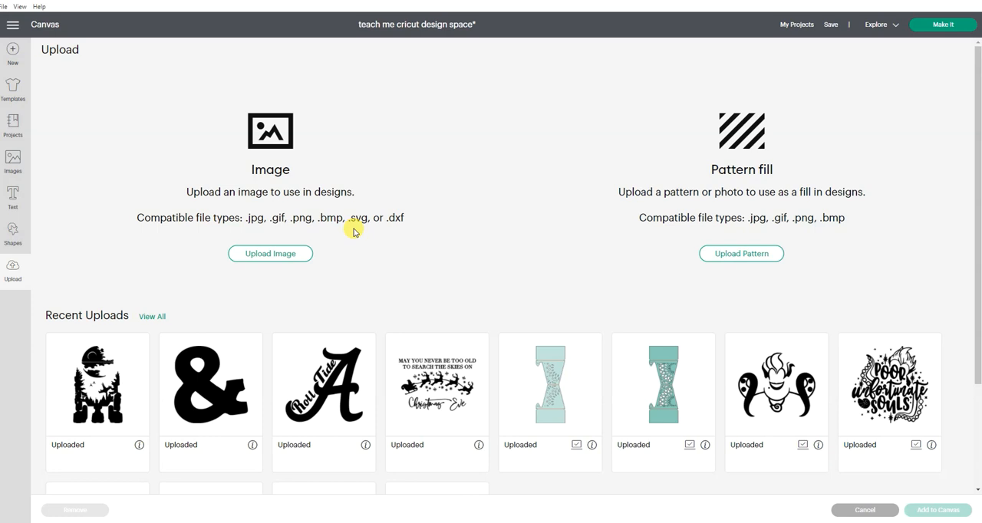
mouse_move(252, 230)
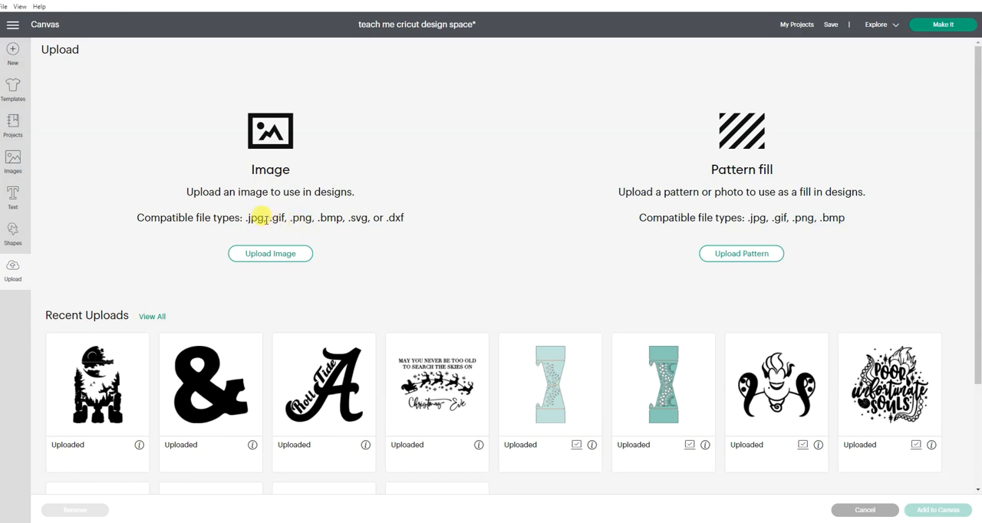
mouse_move(292, 211)
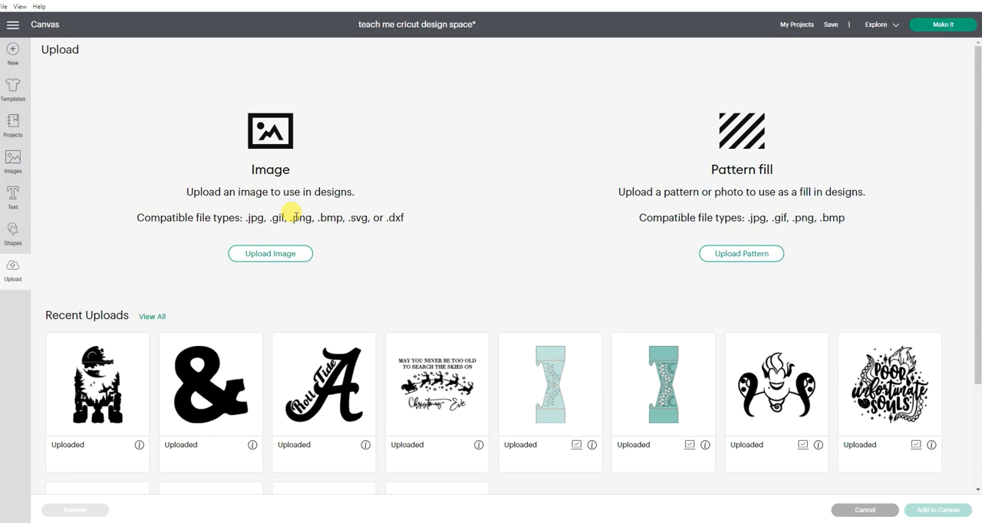
mouse_move(356, 230)
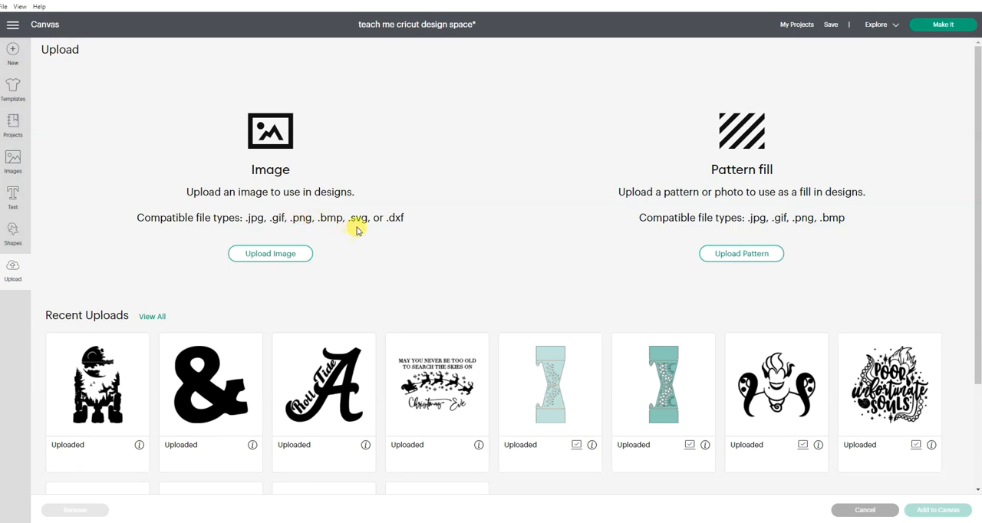
mouse_move(356, 228)
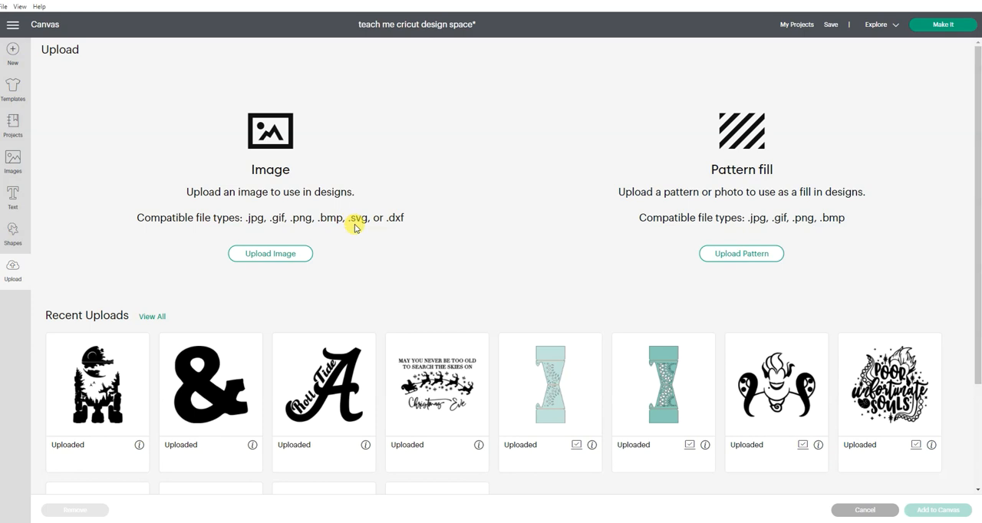
mouse_move(343, 245)
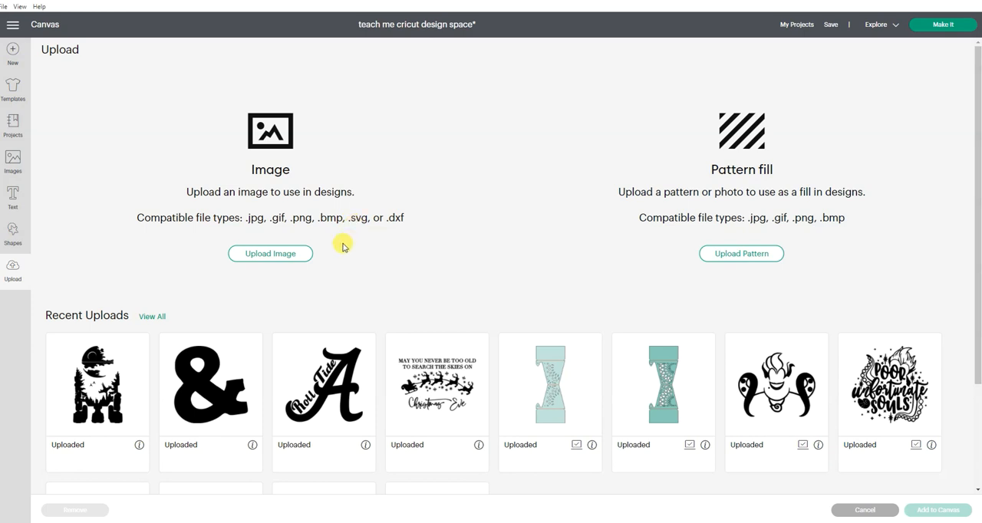
mouse_move(344, 242)
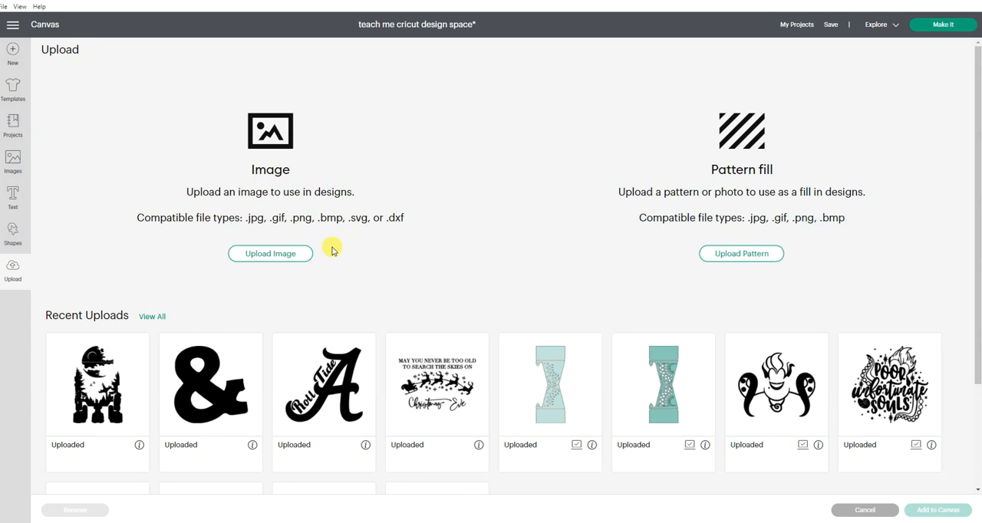
mouse_move(325, 253)
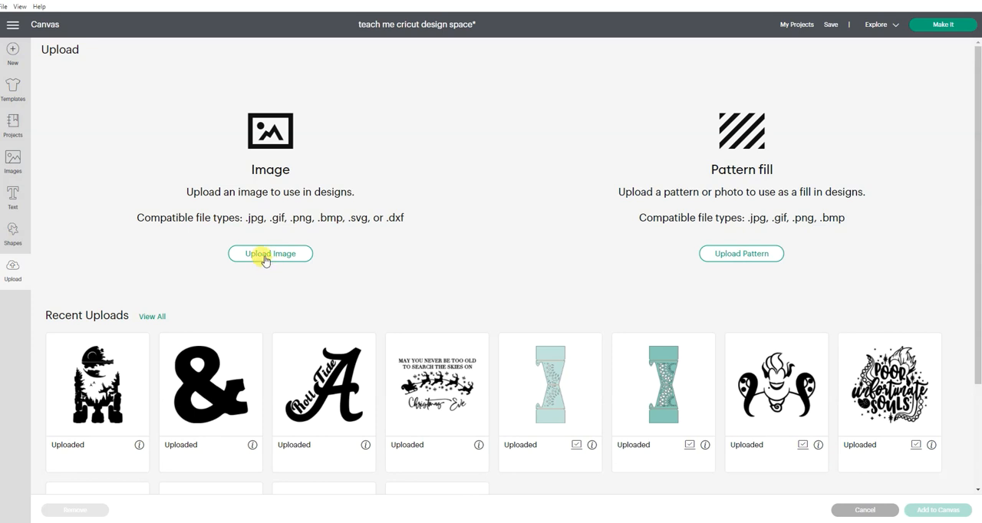
left_click(270, 254)
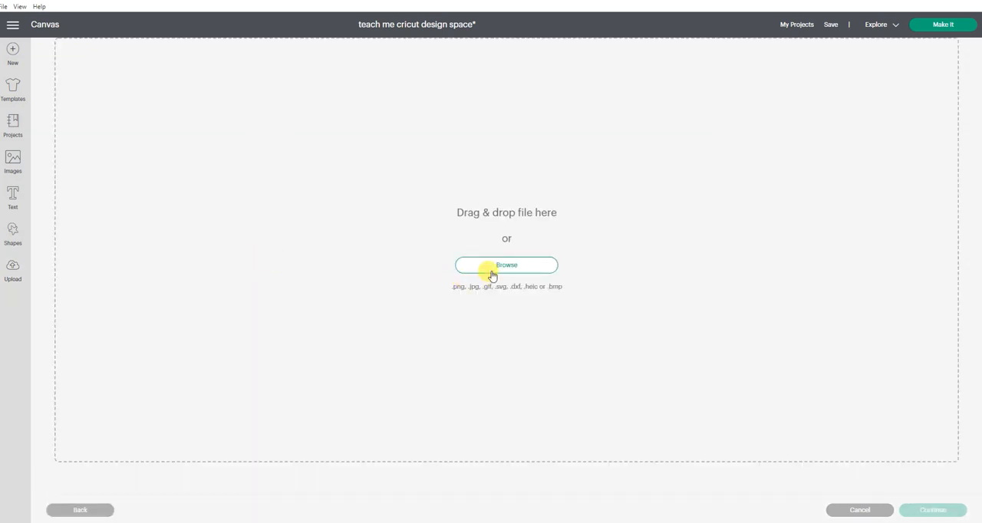
left_click(507, 265)
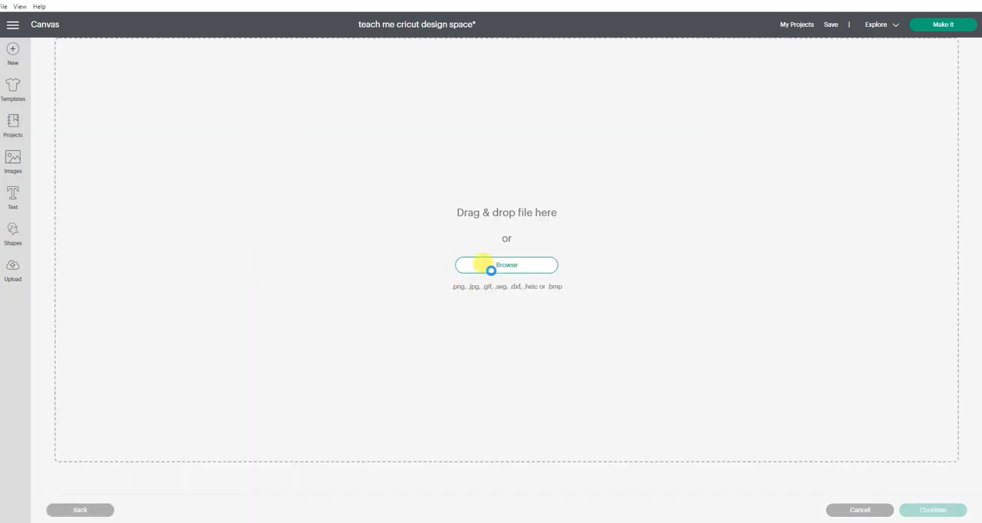
Browse Desktop > Images > Disney > Mickey and pick the pointing-hand JPG
left_click(507, 264)
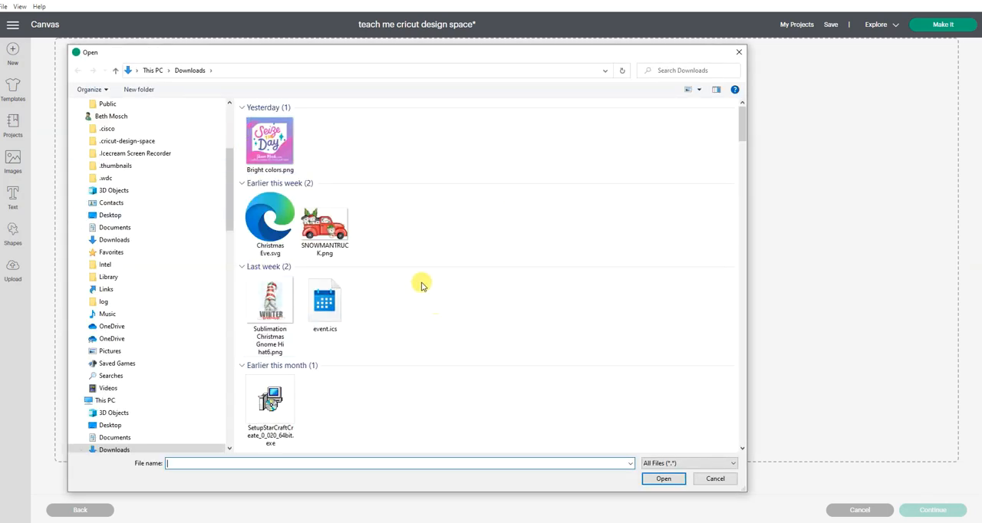
left_click(153, 70)
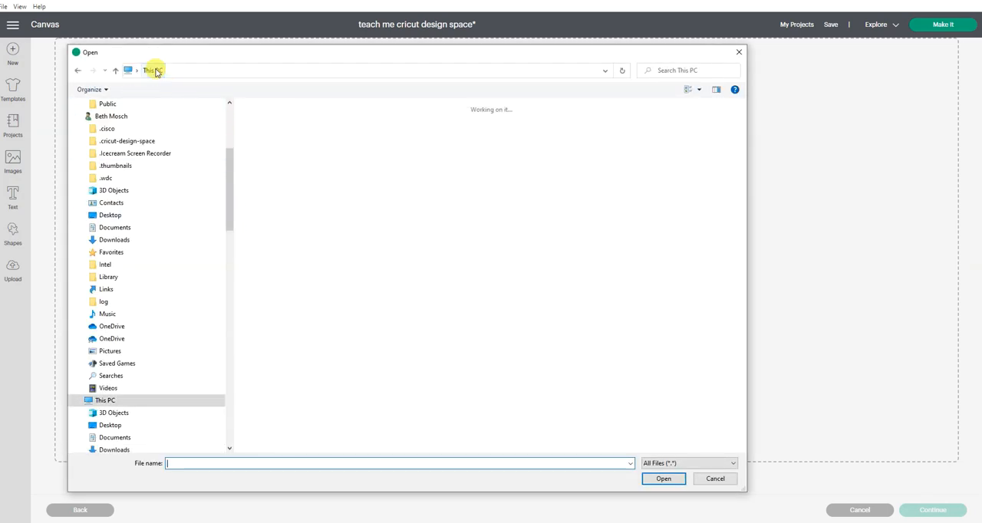
left_click(152, 70)
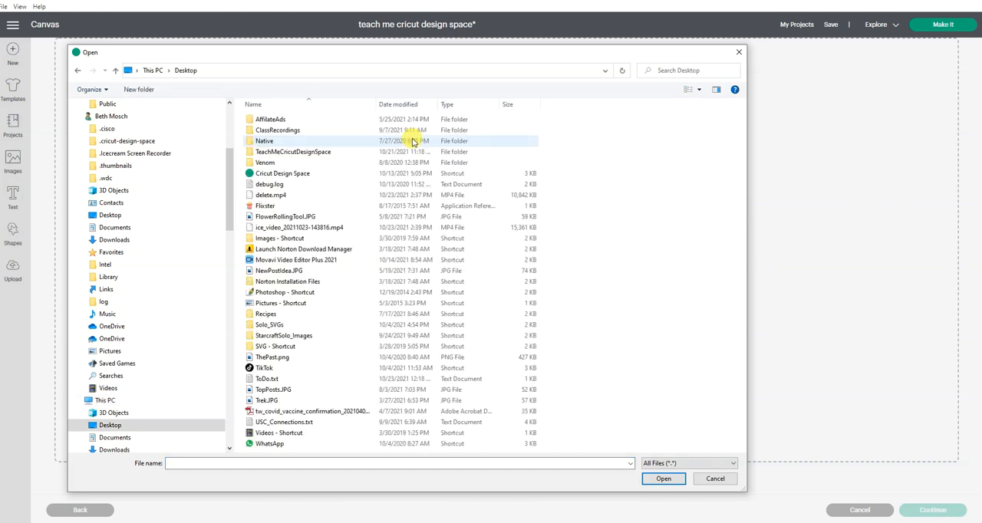
left_click(279, 238)
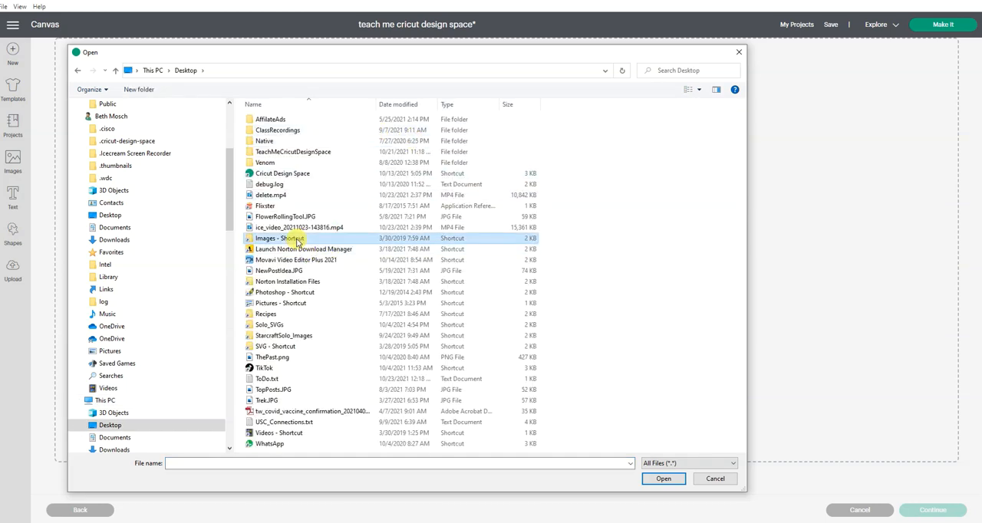
double_click(278, 238)
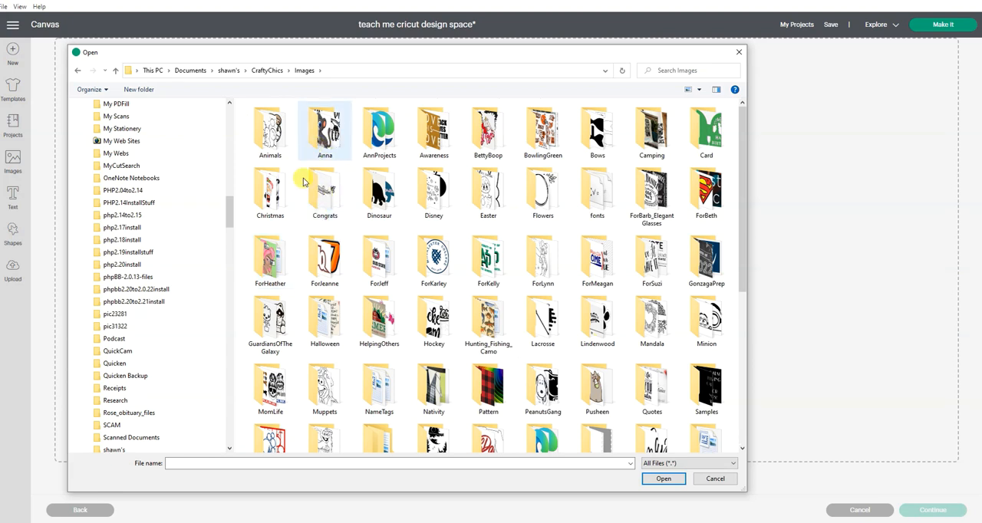
mouse_move(652, 318)
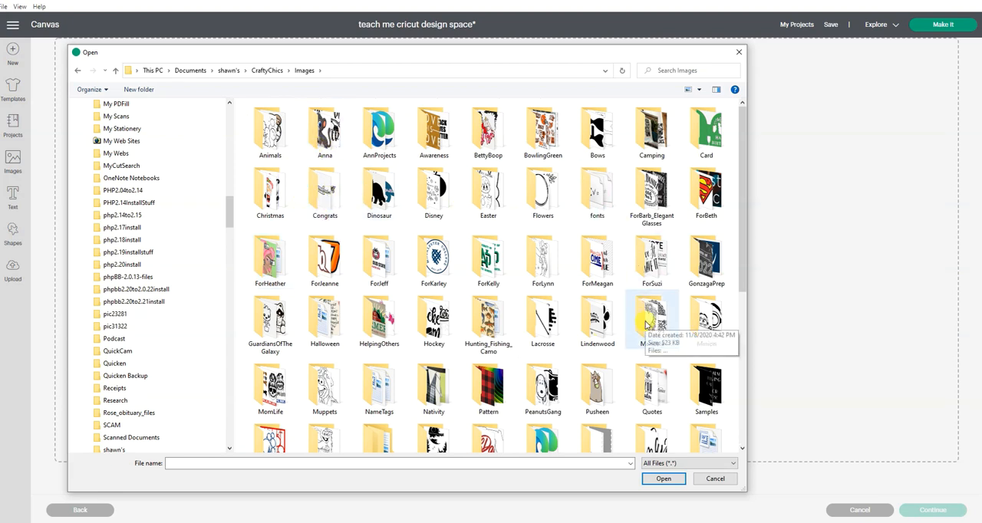
mouse_move(497, 222)
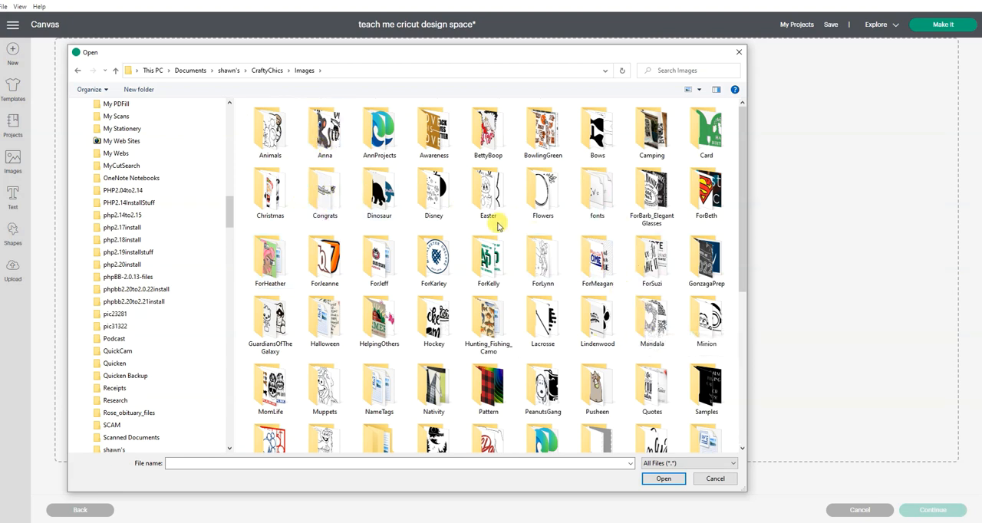
left_click(434, 192)
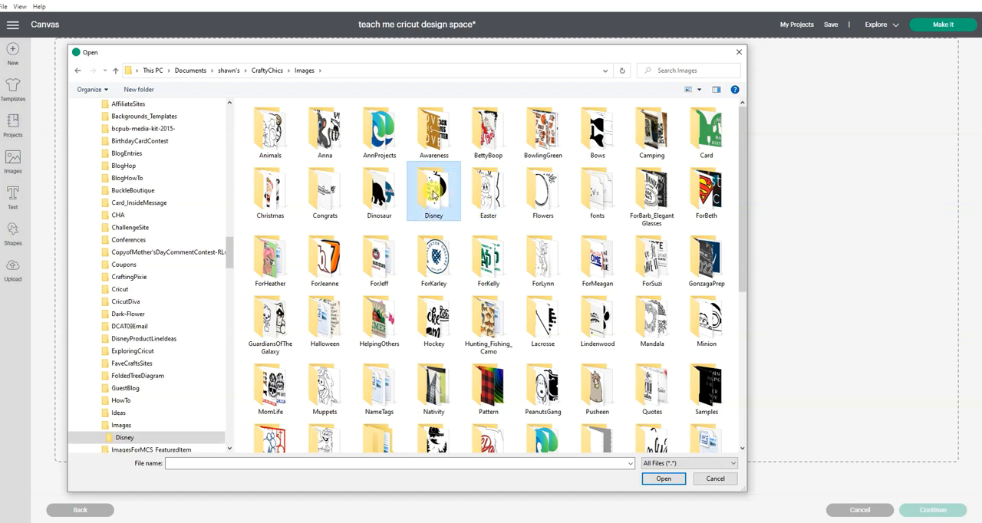
double_click(434, 192)
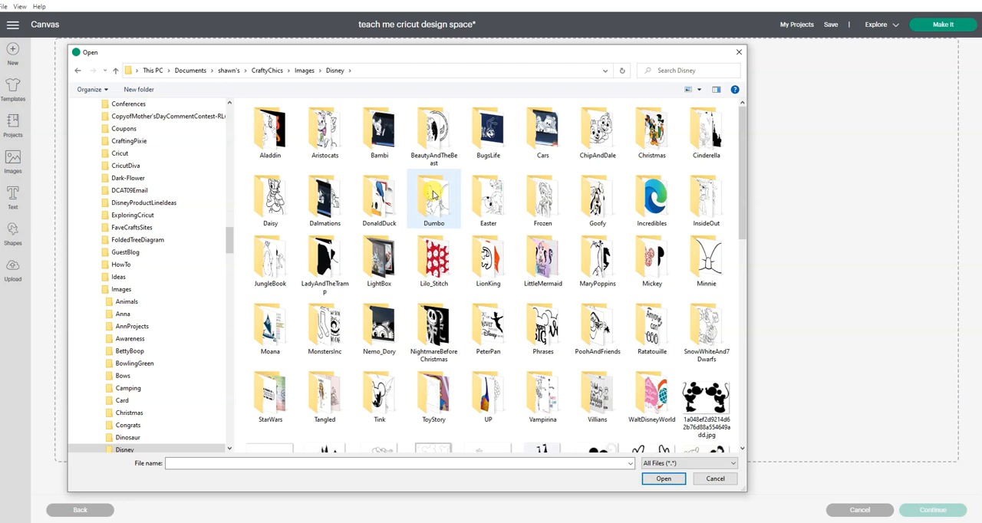
left_click(651, 258)
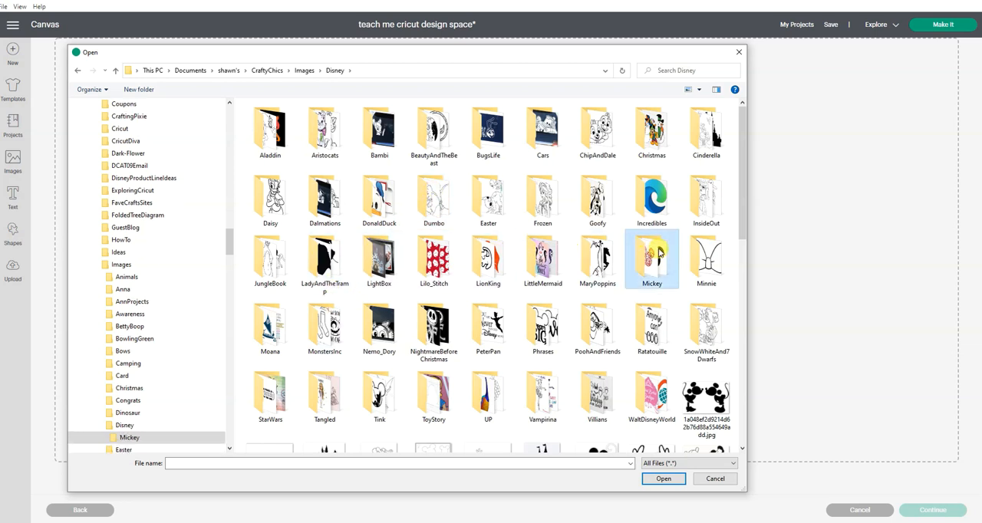
double_click(651, 260)
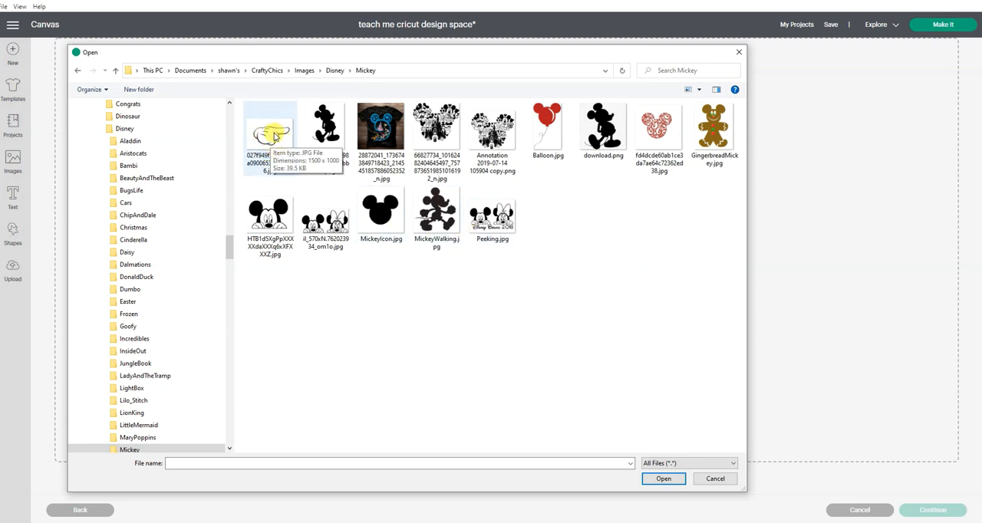
left_click(663, 478)
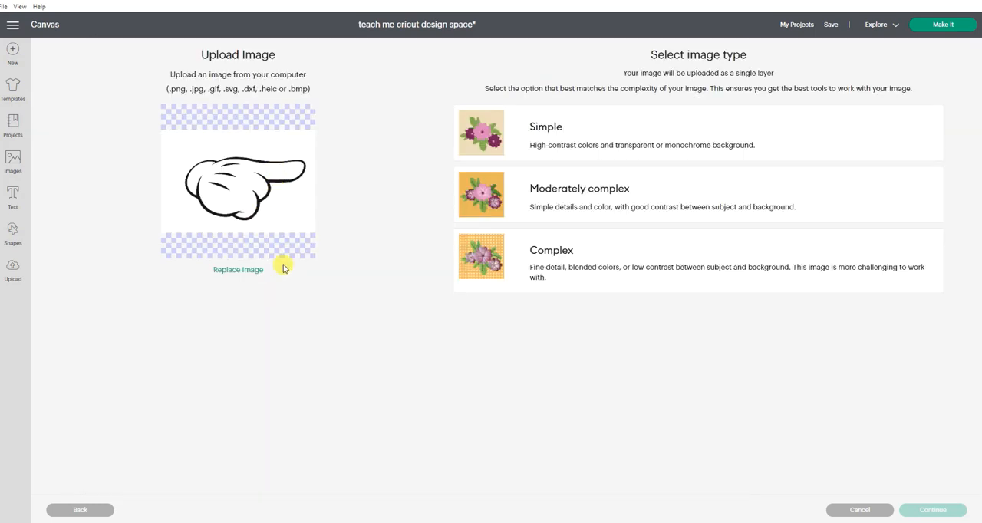
mouse_move(253, 160)
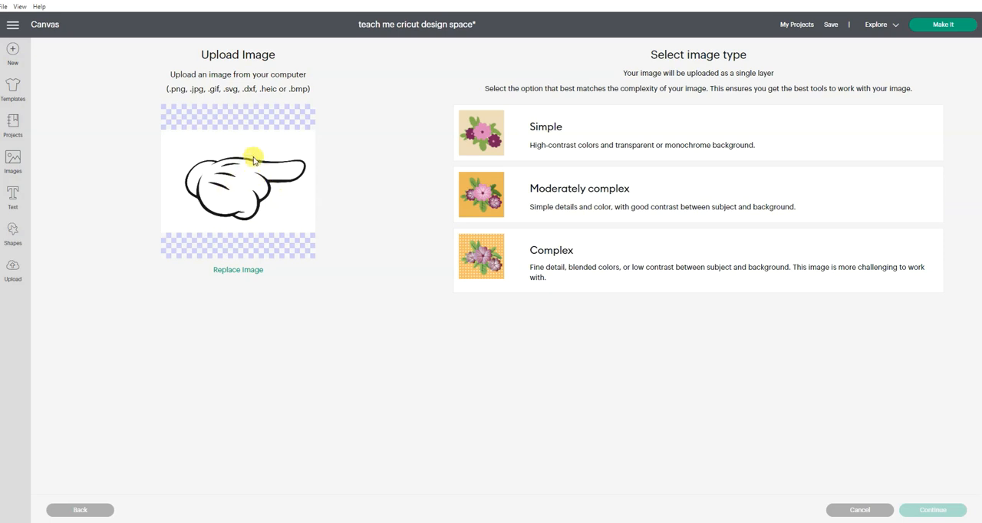
mouse_move(257, 171)
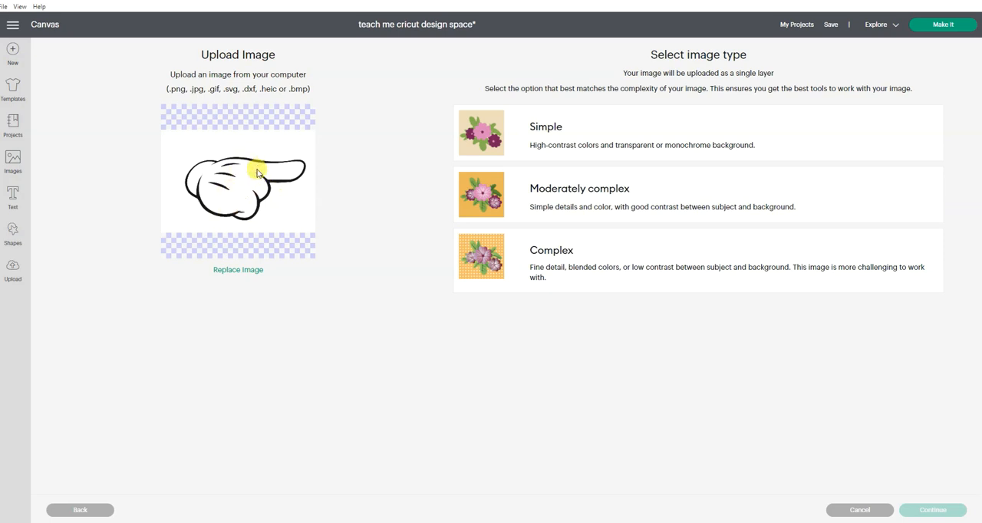
mouse_move(282, 170)
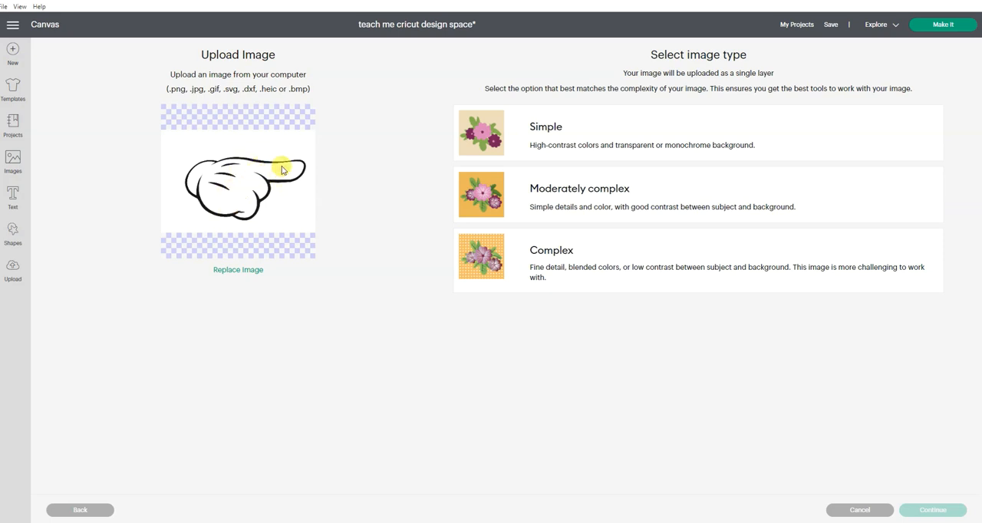
mouse_move(280, 233)
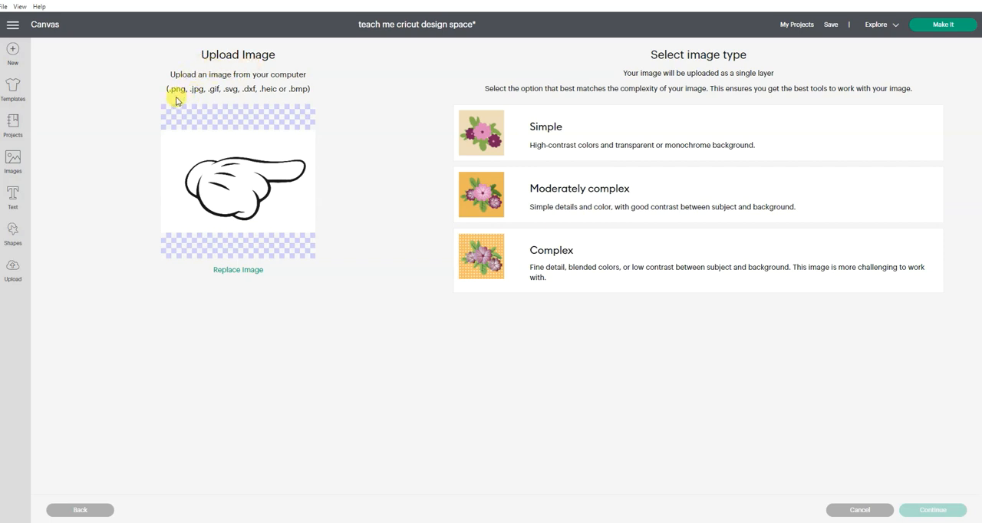
mouse_move(266, 102)
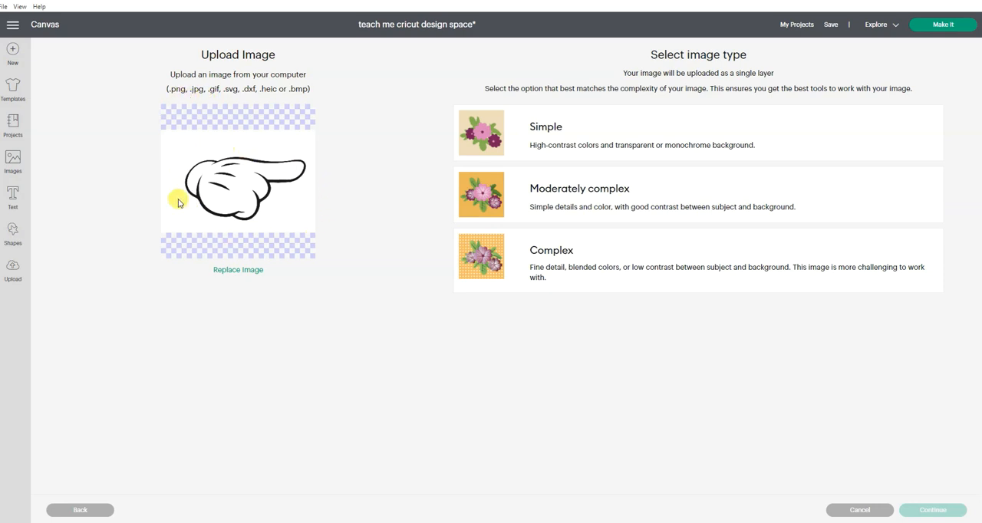
mouse_move(260, 220)
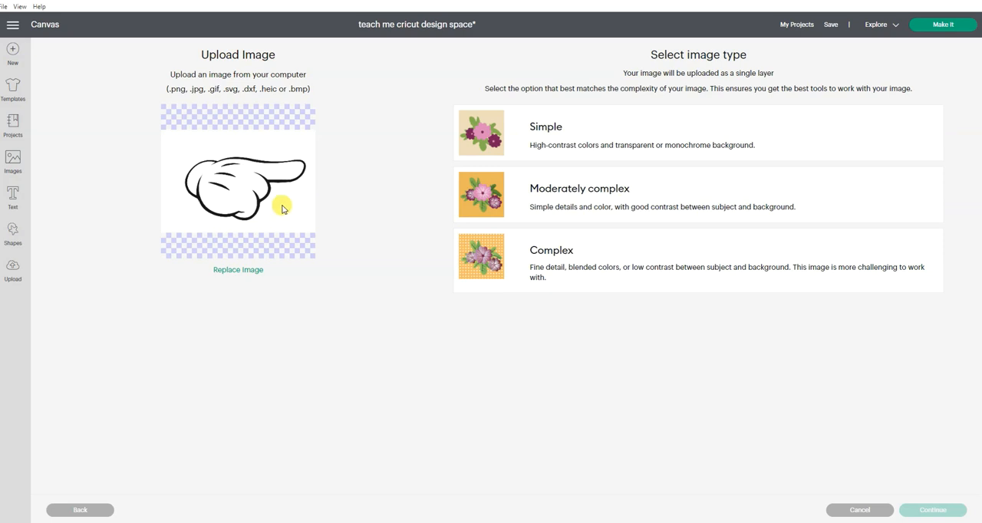
mouse_move(510, 208)
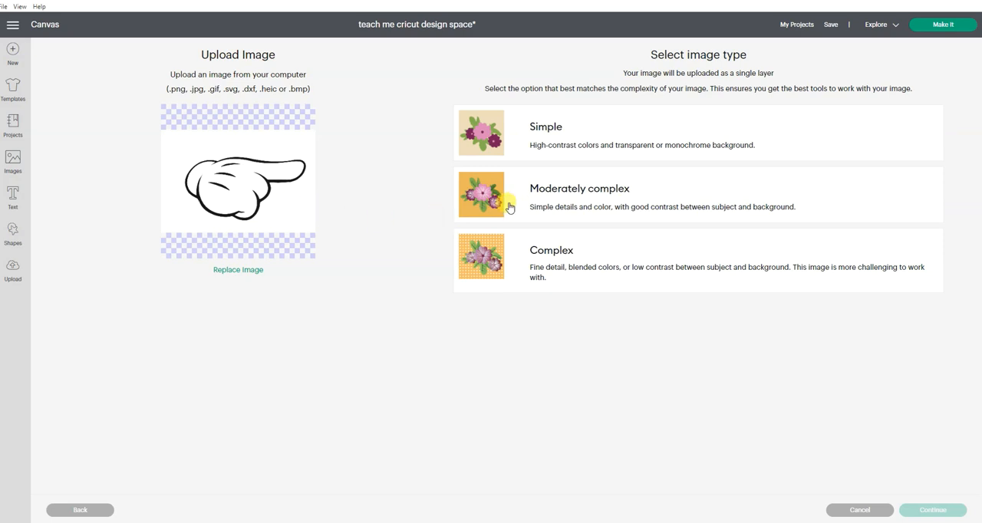
mouse_move(474, 210)
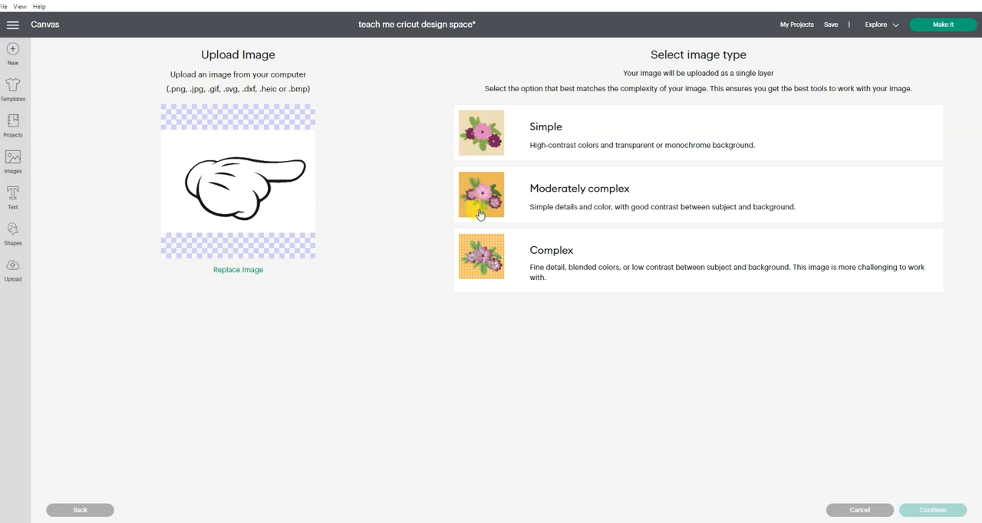
mouse_move(481, 202)
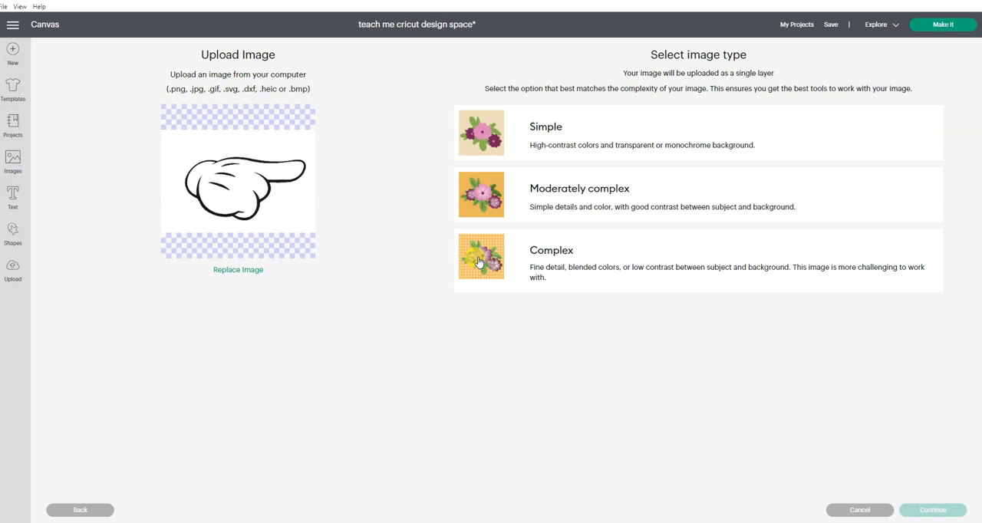
mouse_move(477, 266)
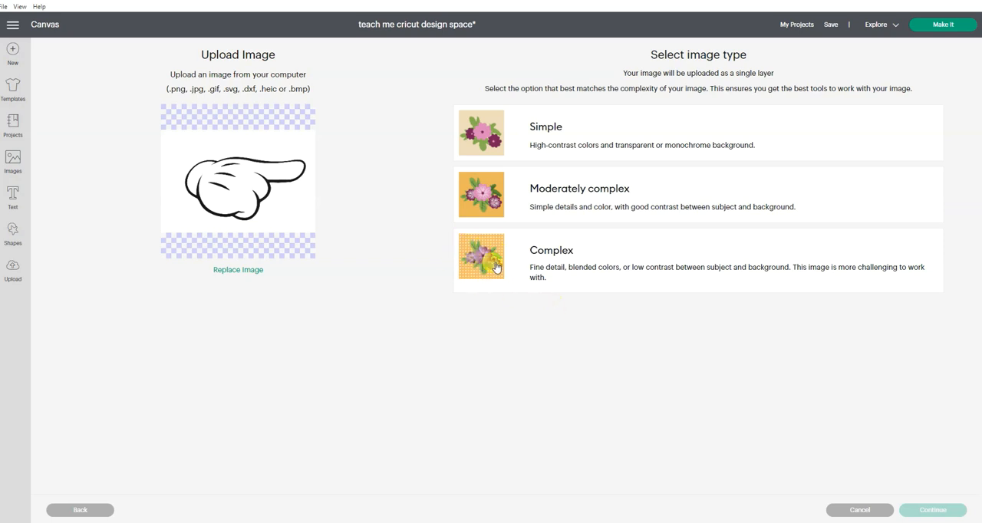
mouse_move(504, 132)
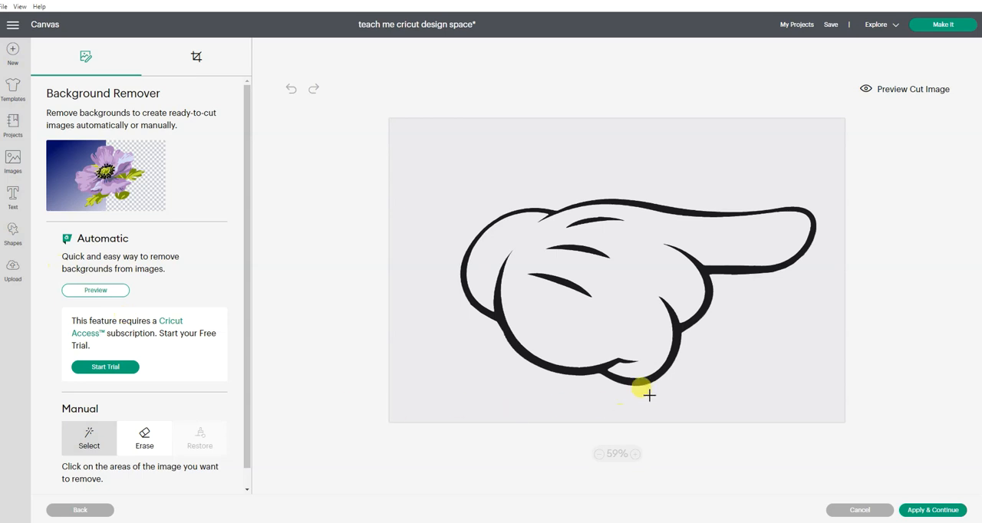
mouse_move(794, 407)
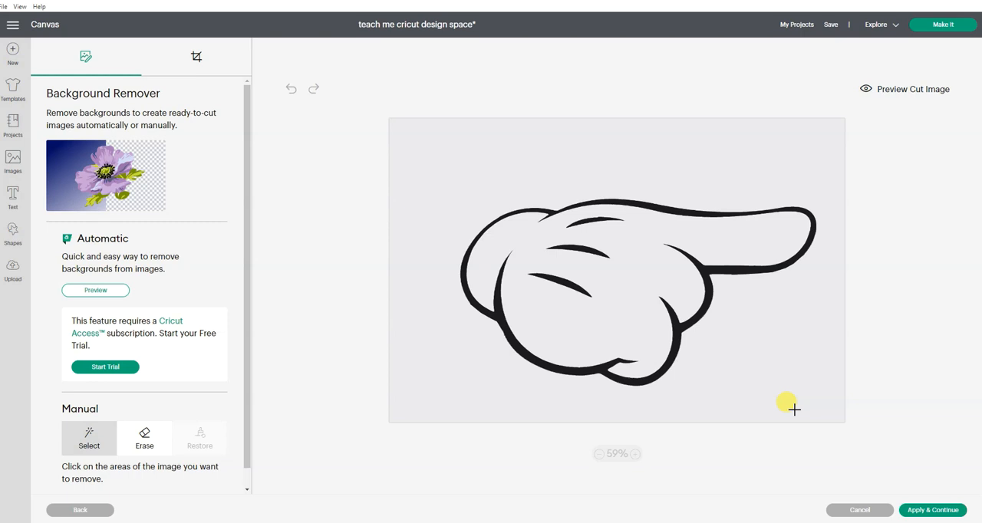
mouse_move(114, 157)
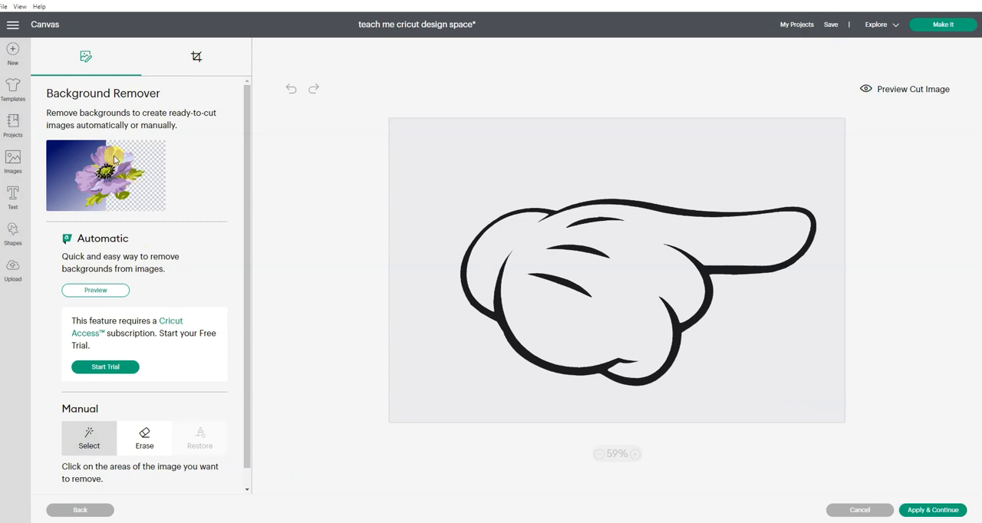
left_click(96, 290)
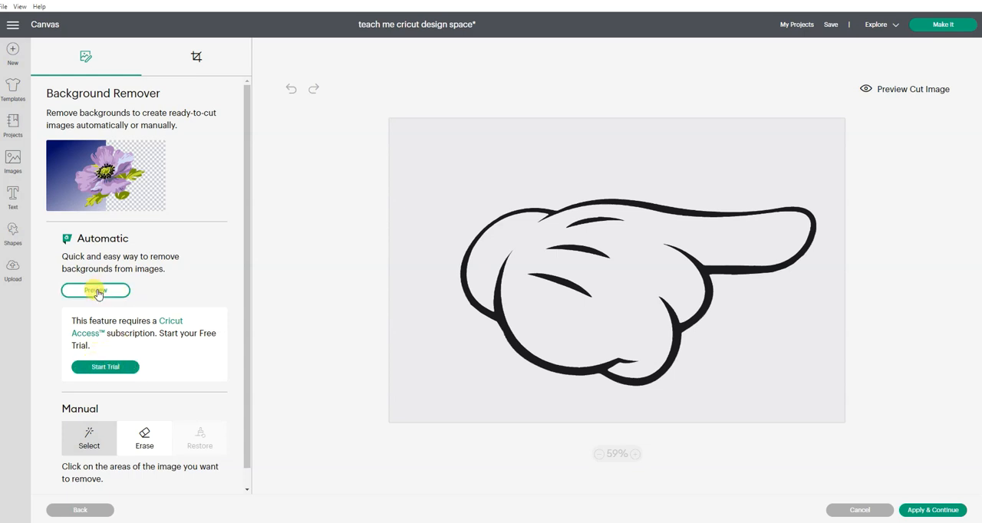
left_click(95, 290)
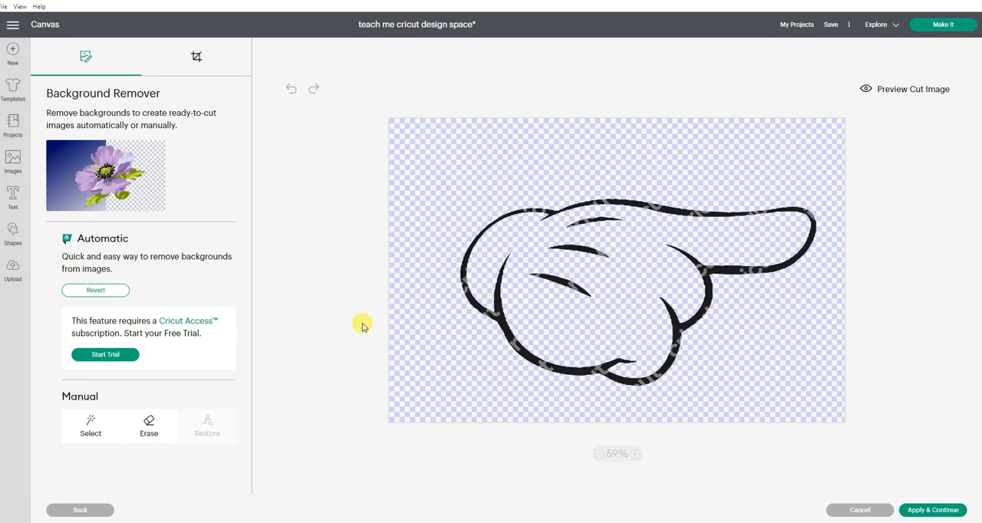
mouse_move(610, 234)
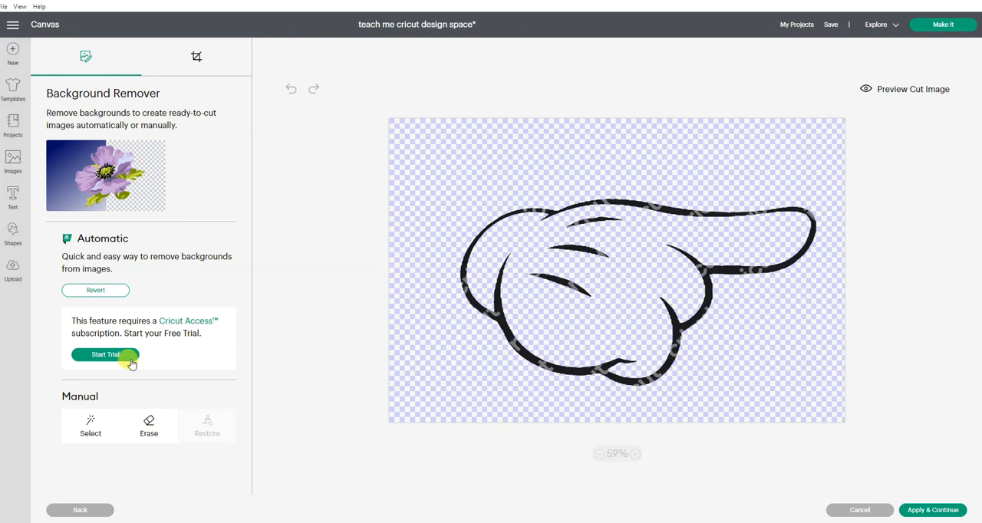
mouse_move(377, 350)
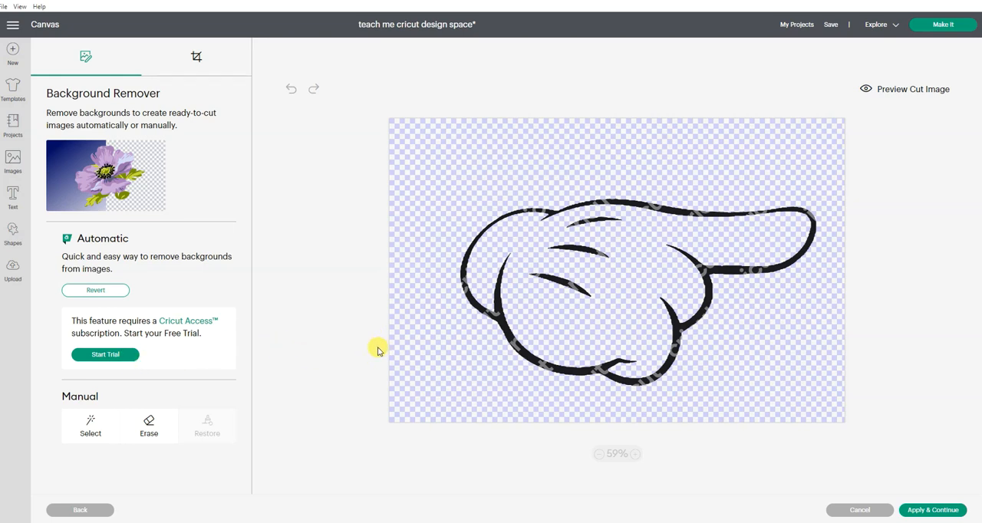
mouse_move(160, 273)
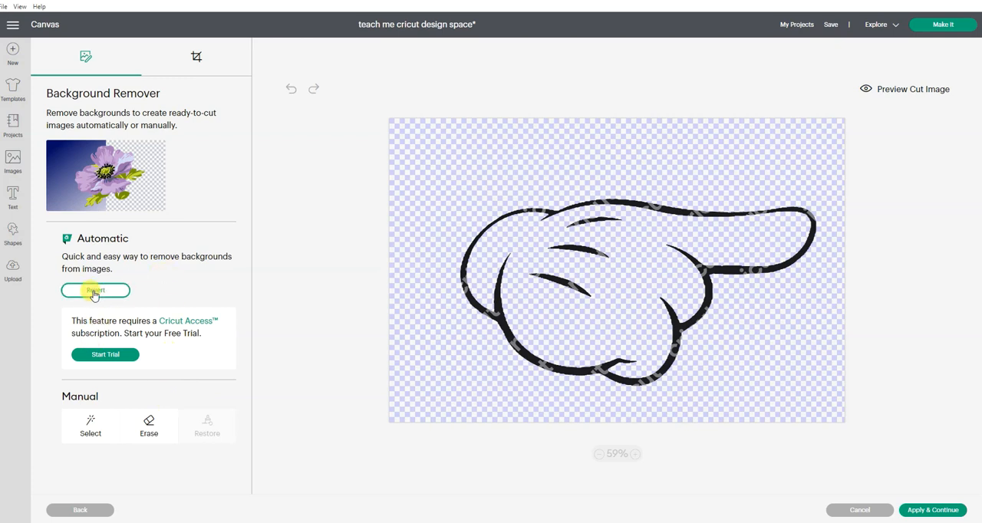
left_click(95, 290)
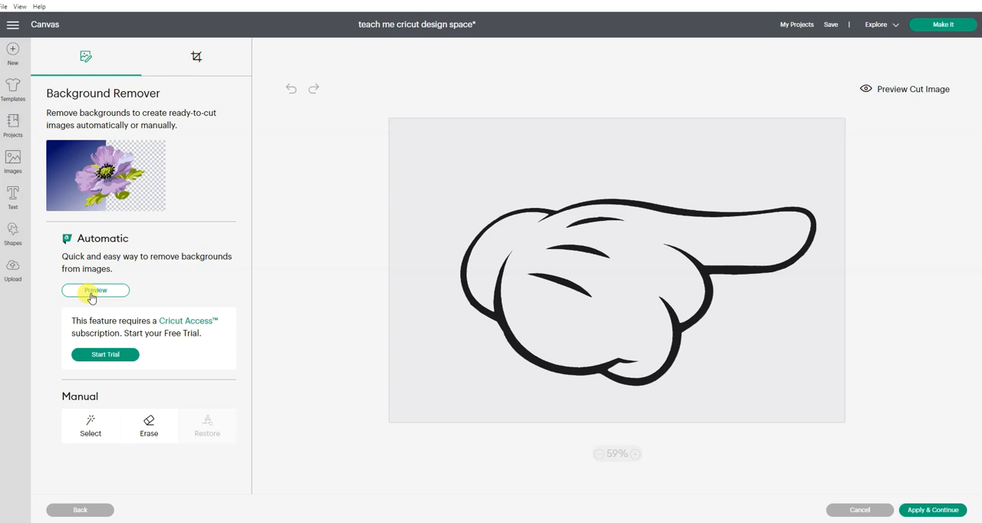
mouse_move(98, 315)
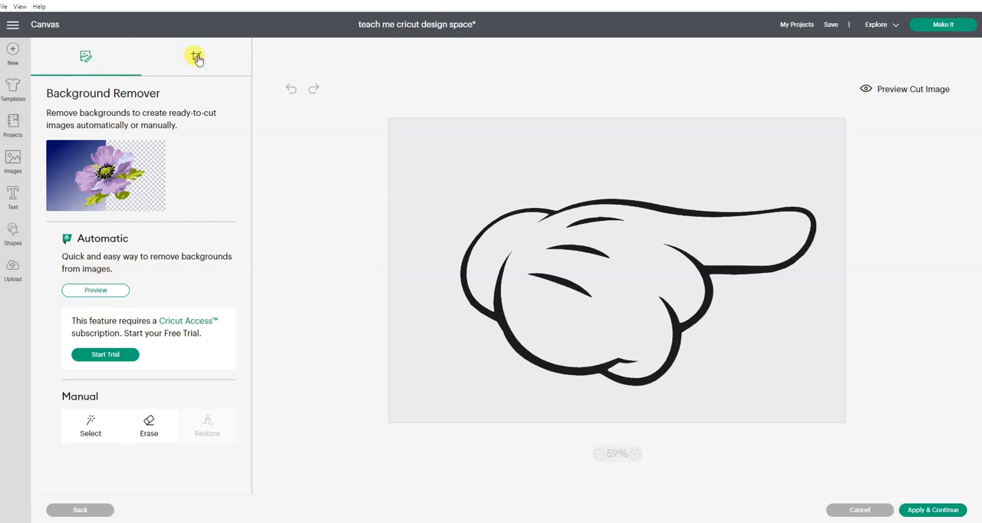
Try a crop box on the hand image, then return to the image-type choice
left_click(195, 57)
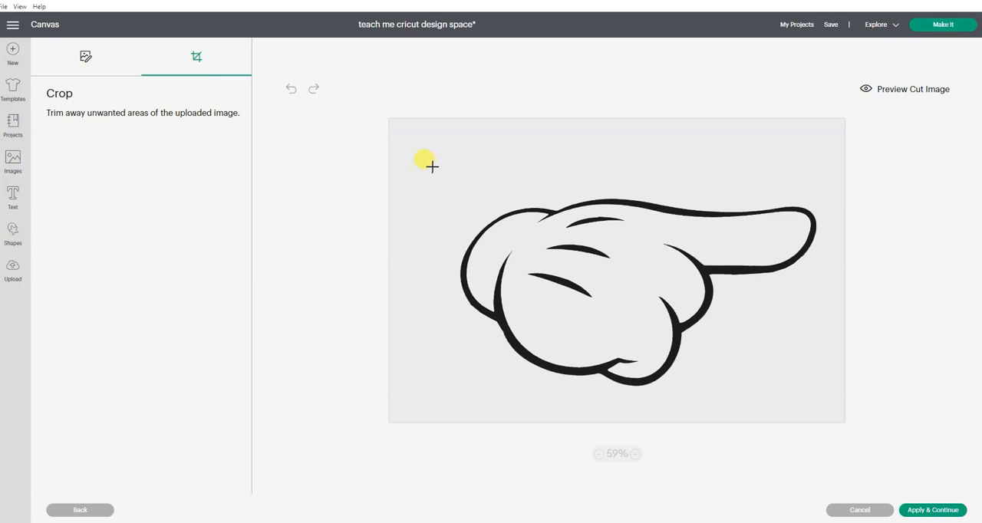
mouse_move(420, 147)
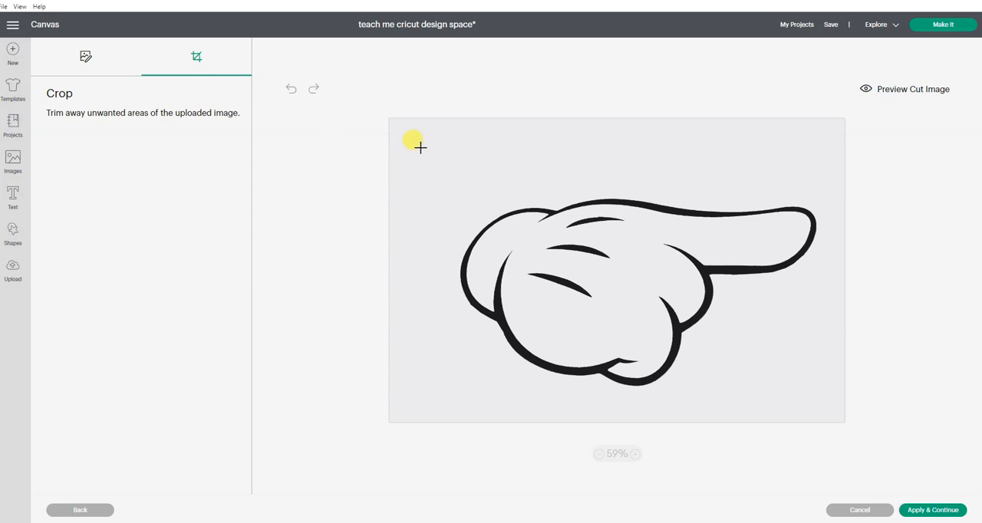
left_click_drag(413, 142, 827, 384)
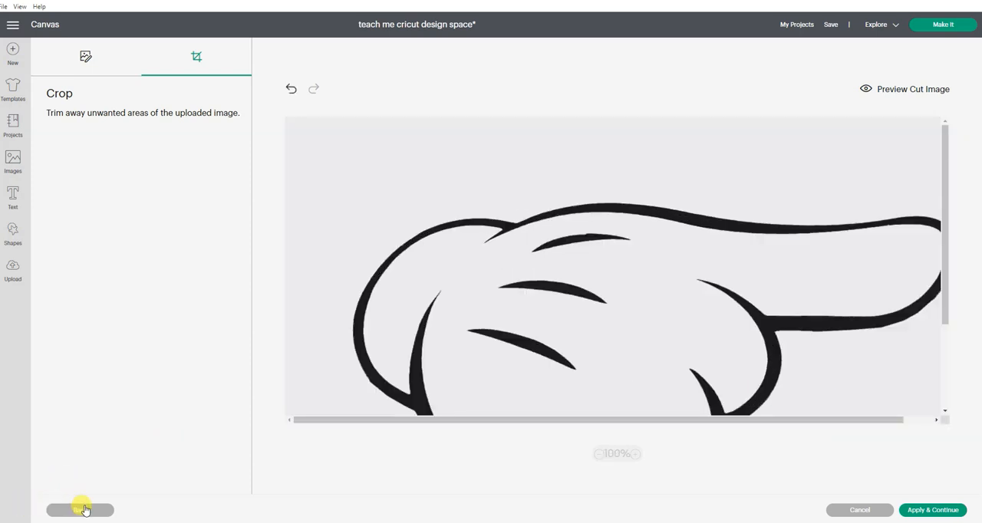
left_click(932, 510)
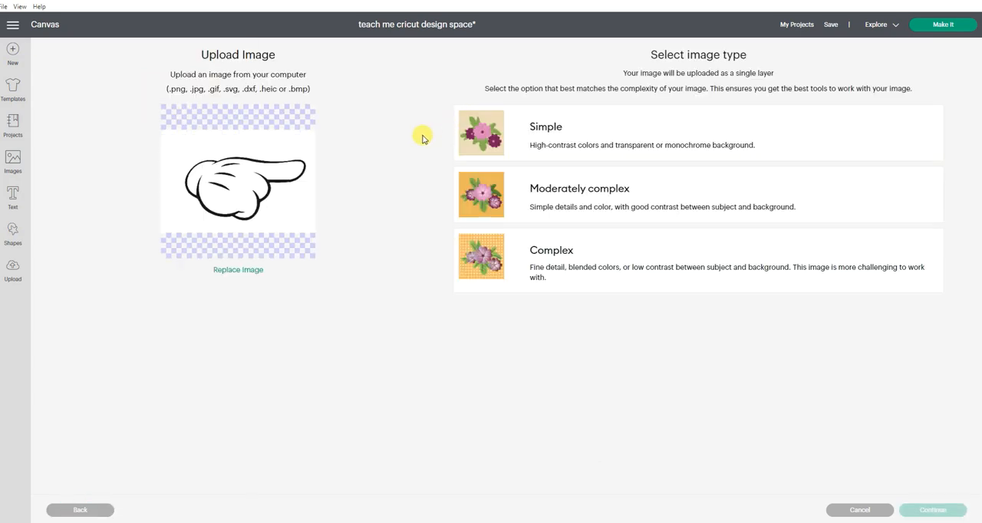
mouse_move(297, 197)
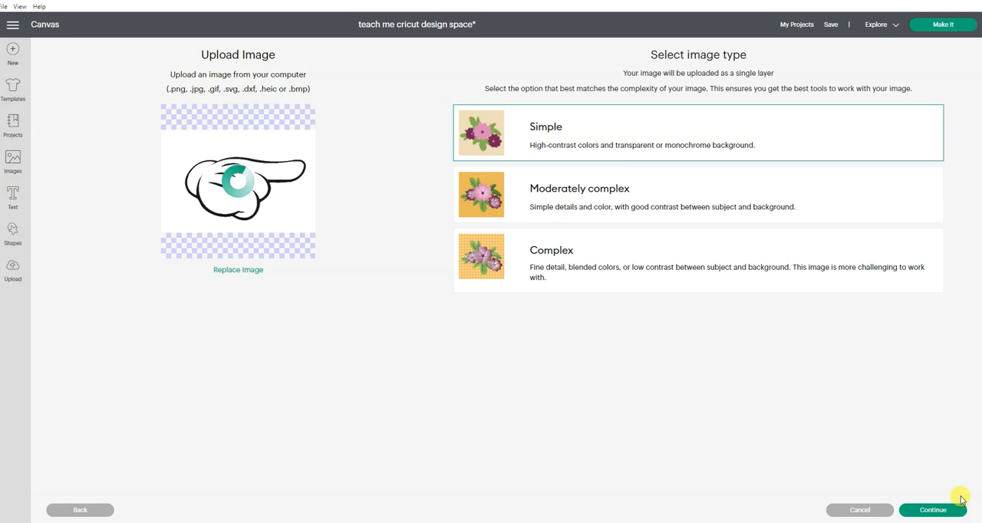
Continue into background removal and reduce the hand image to 2 colors
left_click(933, 510)
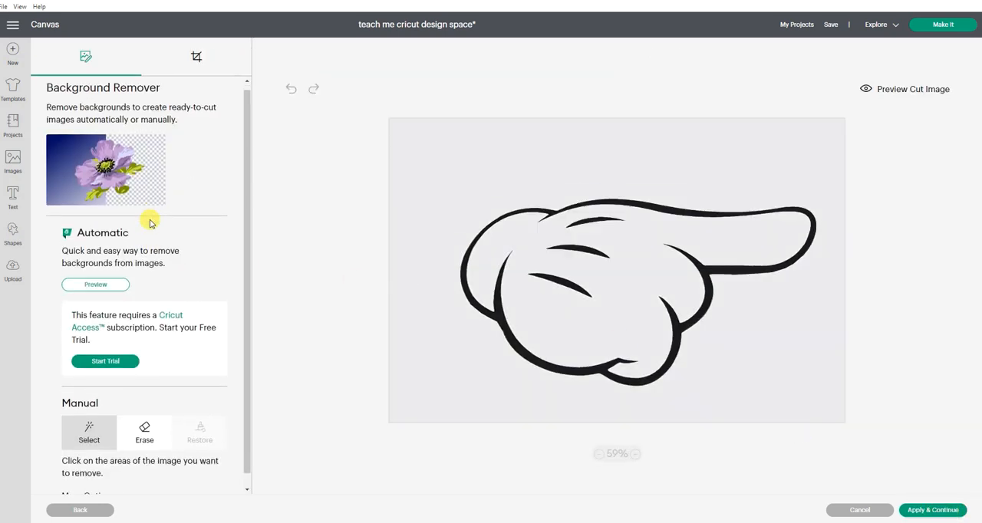
scroll("down", 3)
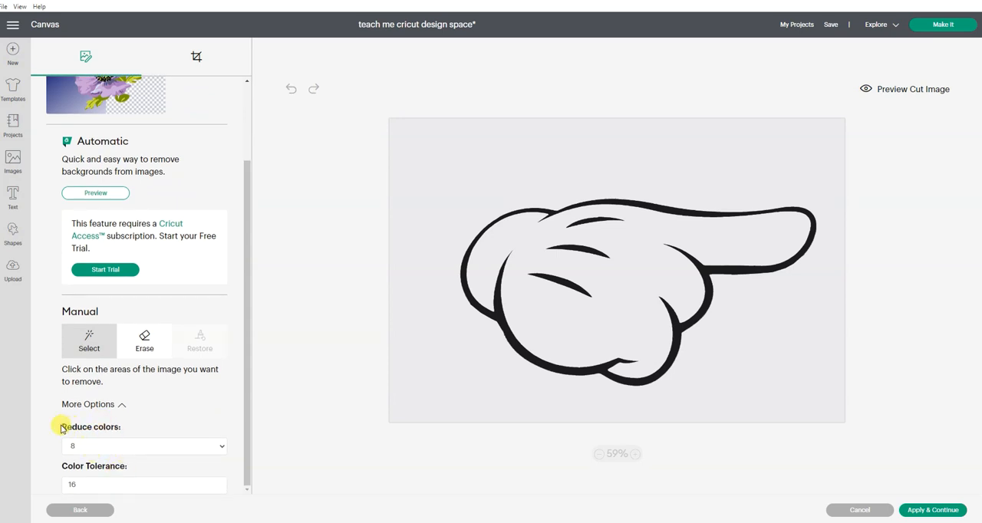
mouse_move(386, 383)
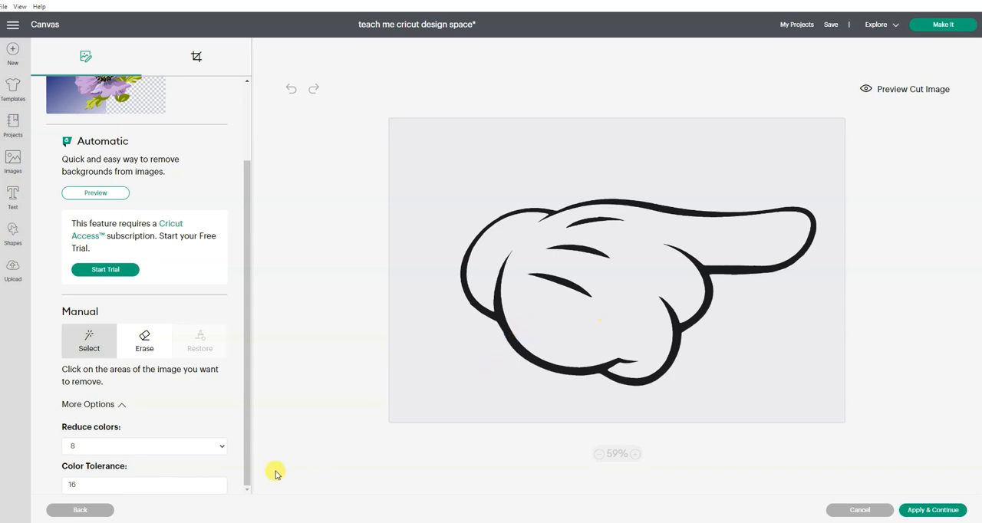
left_click(144, 446)
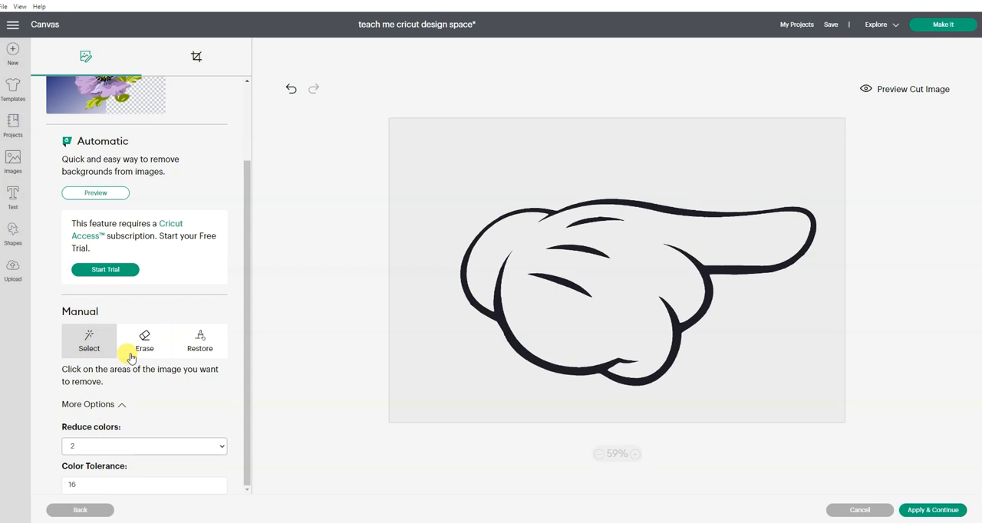
left_click(89, 341)
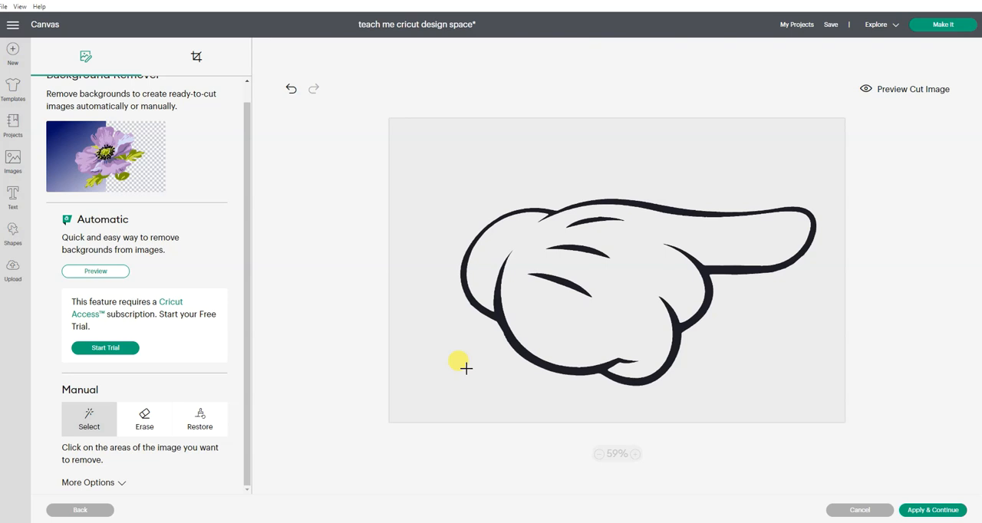
Remove the white background and glove interior, checking the result with Preview Cut Image
left_click(466, 369)
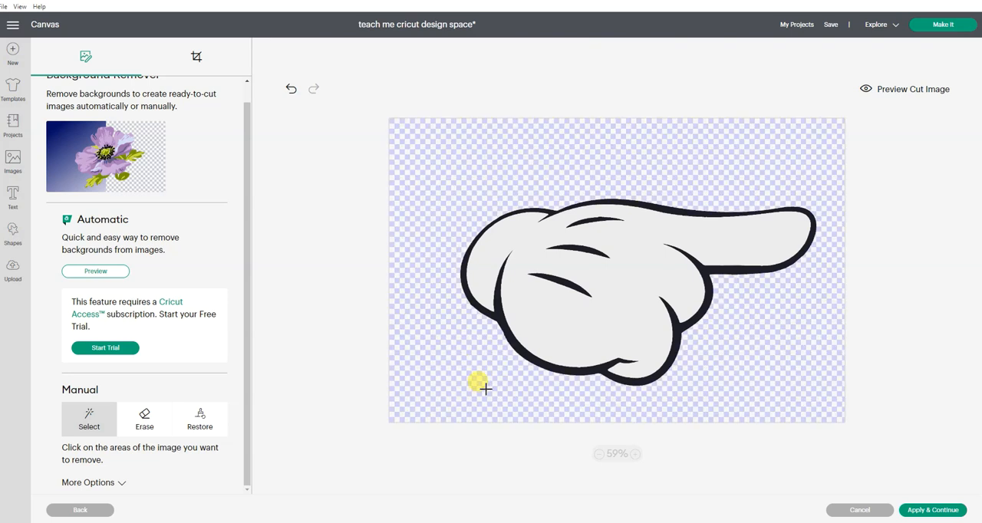
mouse_move(459, 321)
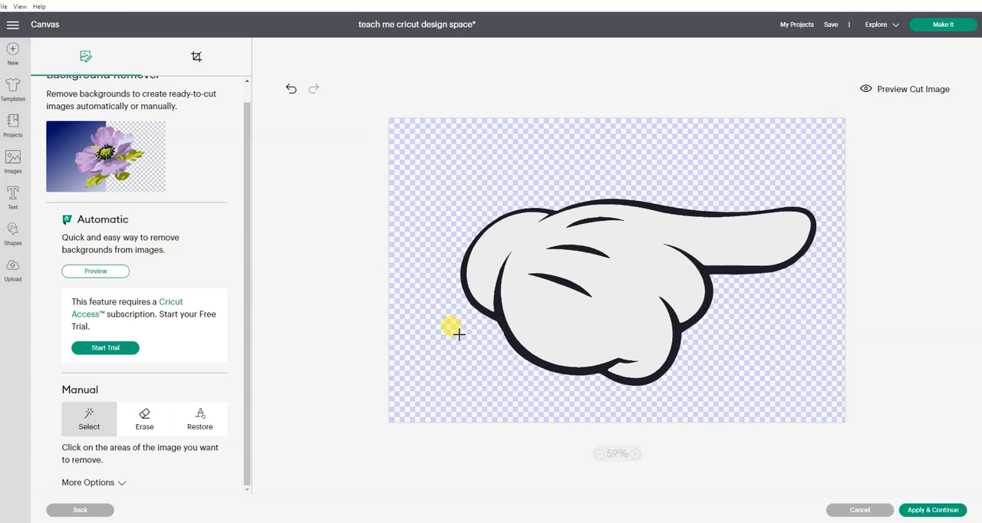
left_click(913, 89)
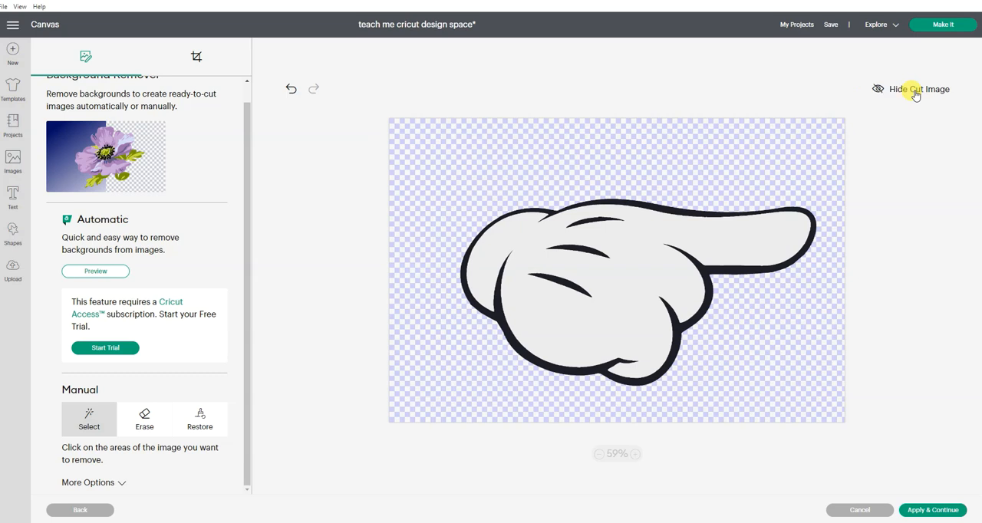
left_click(656, 184)
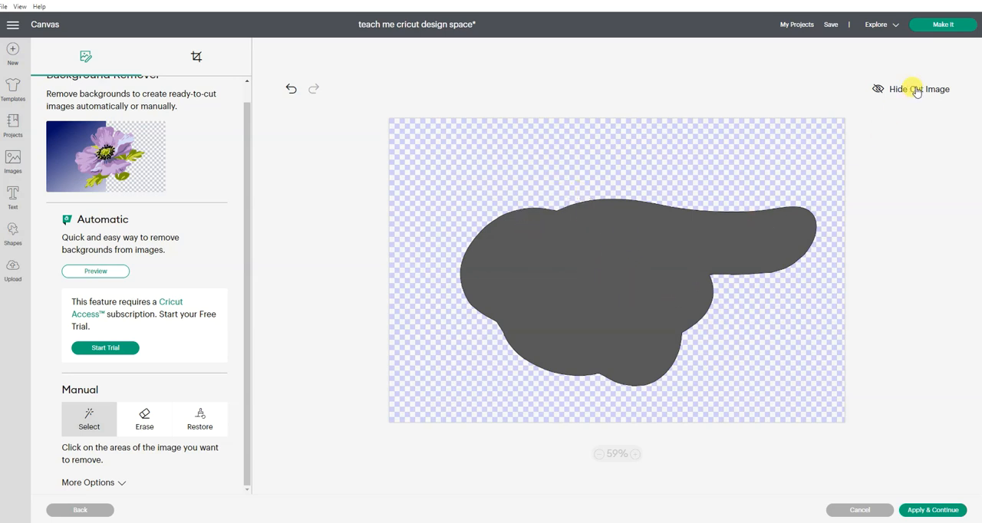
left_click(919, 89)
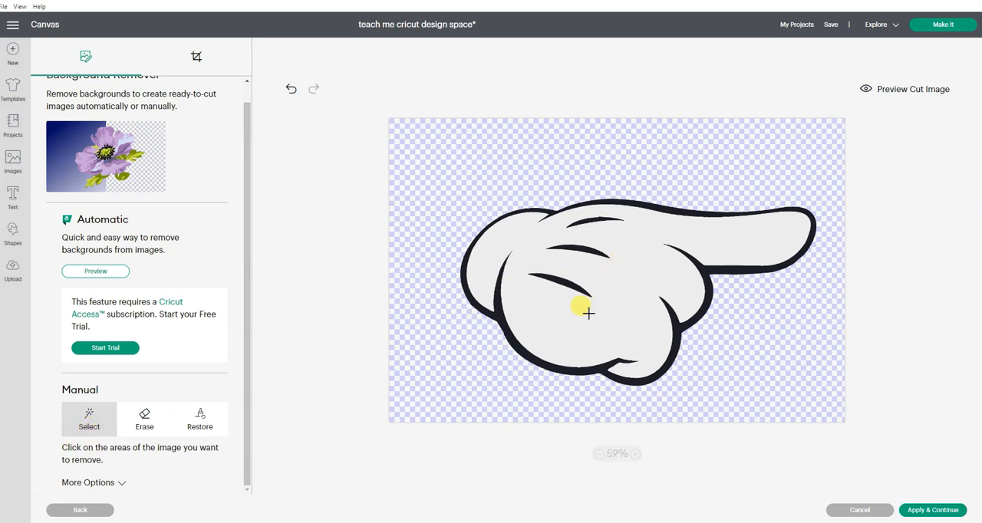
left_click(589, 313)
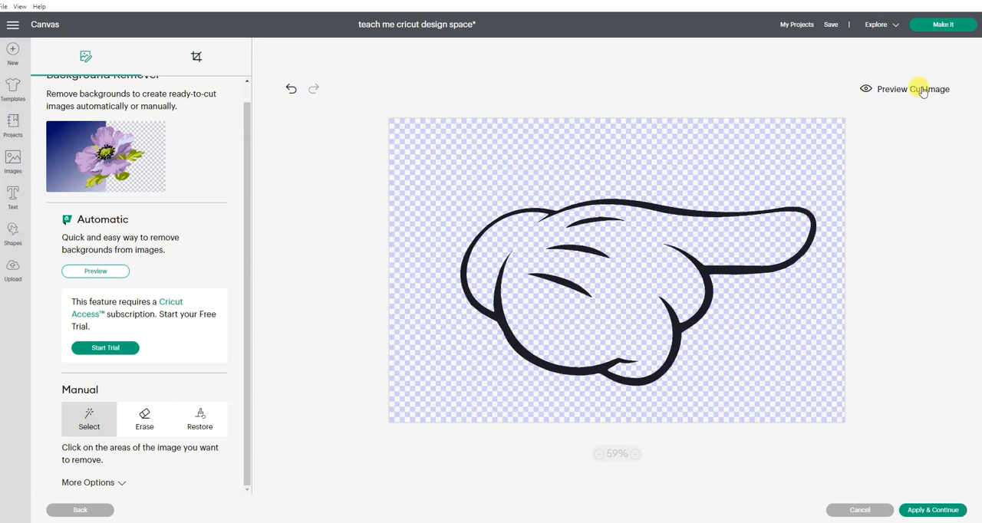
left_click(912, 89)
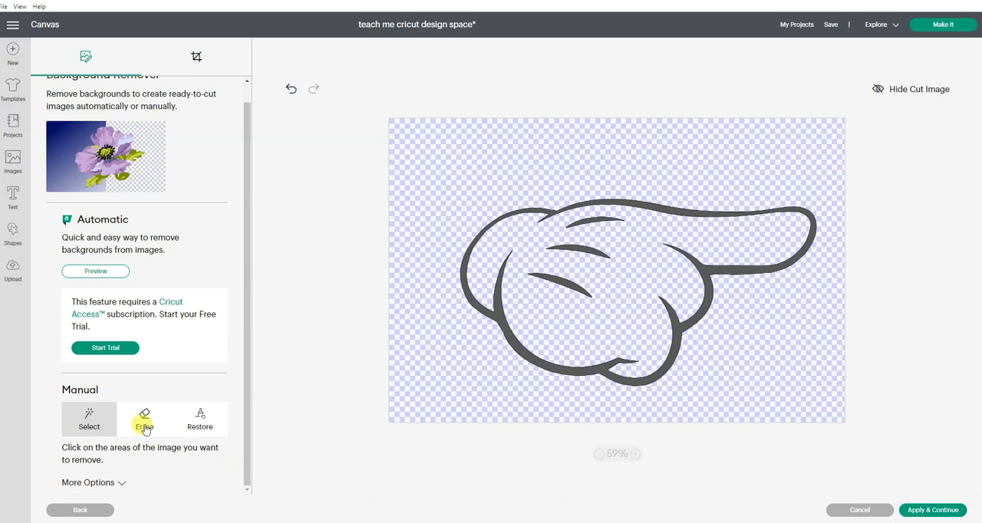
Erase leftover background bits with the Erase tool at size 20
left_click(144, 421)
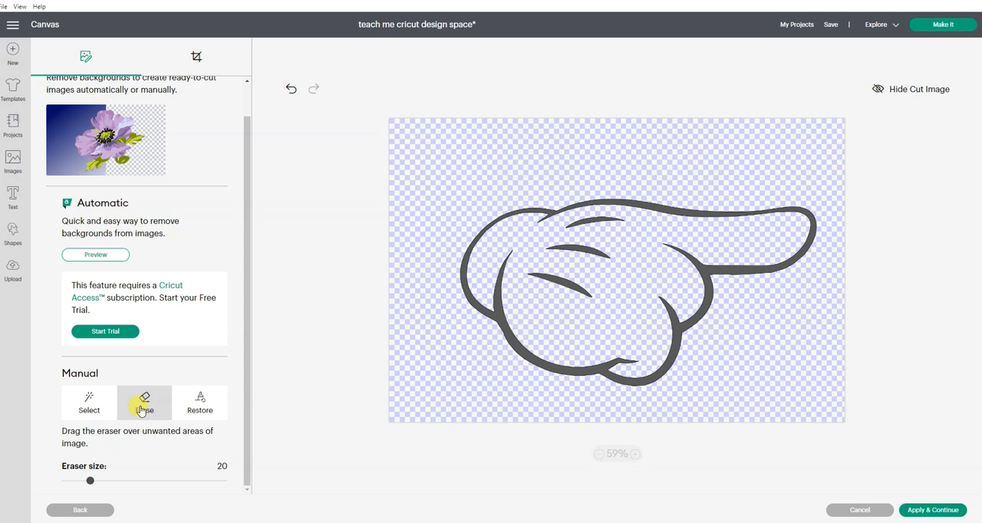
left_click(145, 402)
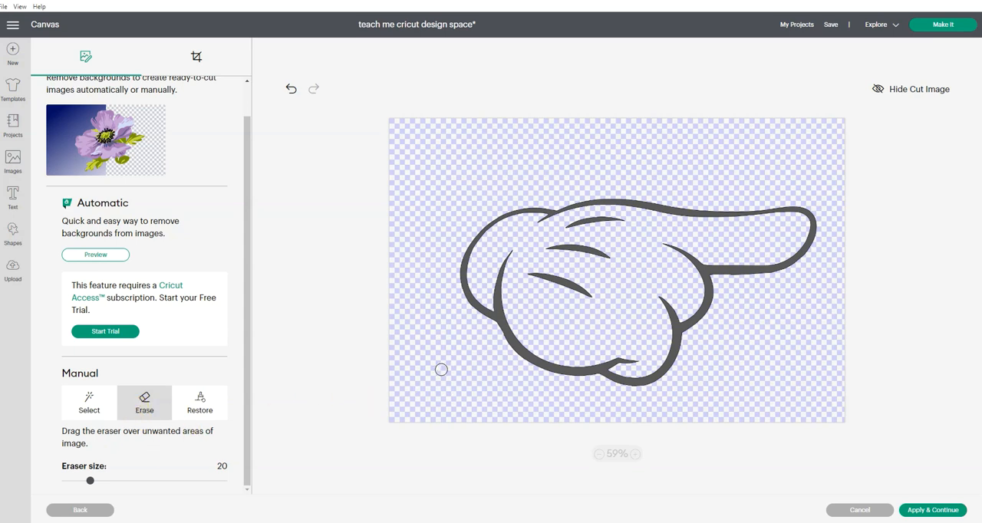
left_click(878, 89)
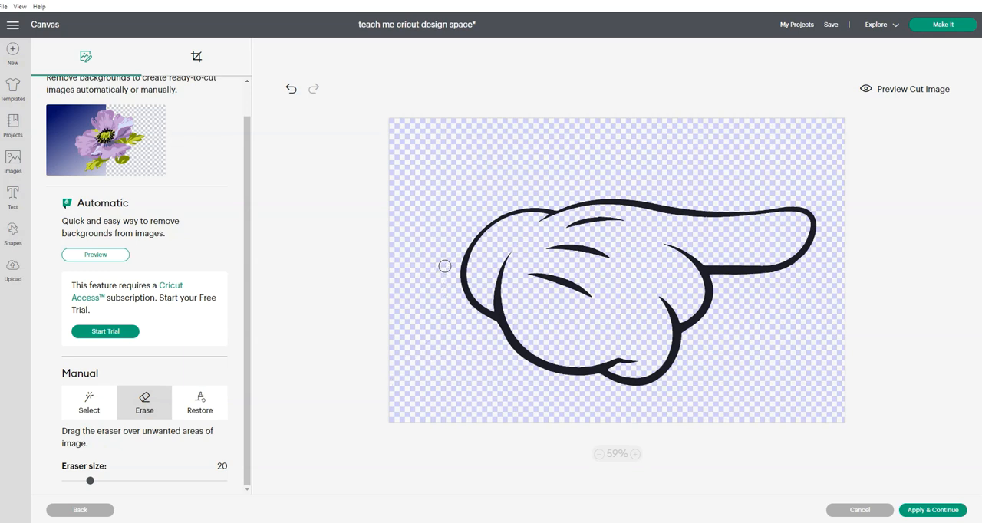
mouse_move(452, 270)
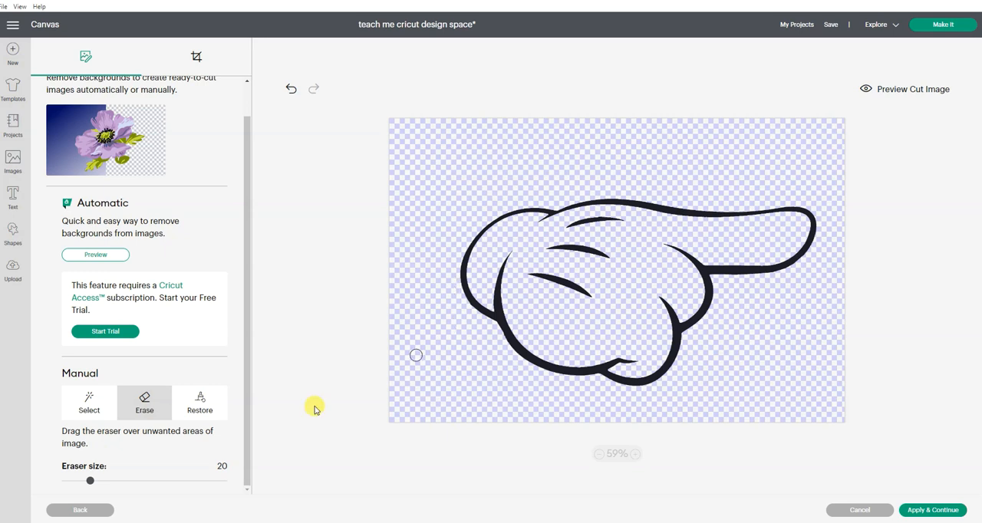
mouse_move(132, 499)
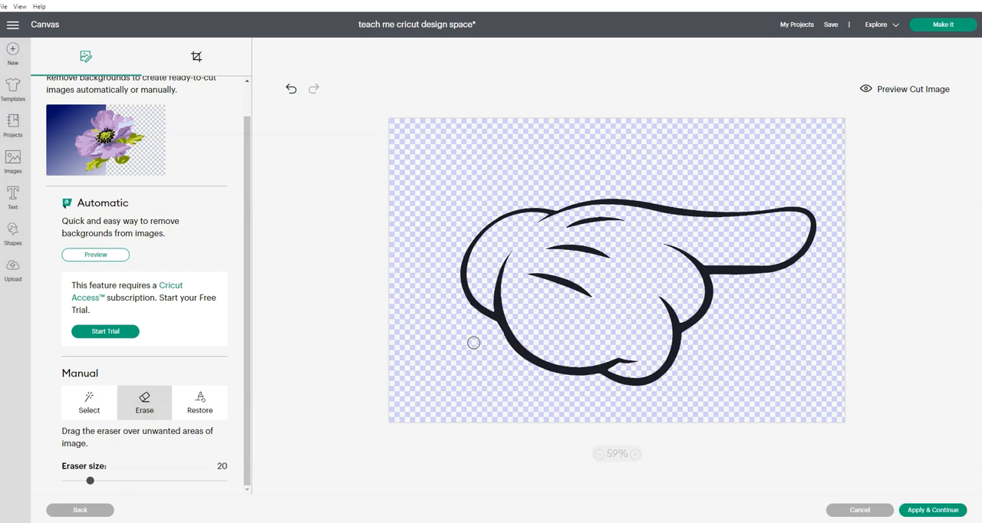
mouse_move(444, 377)
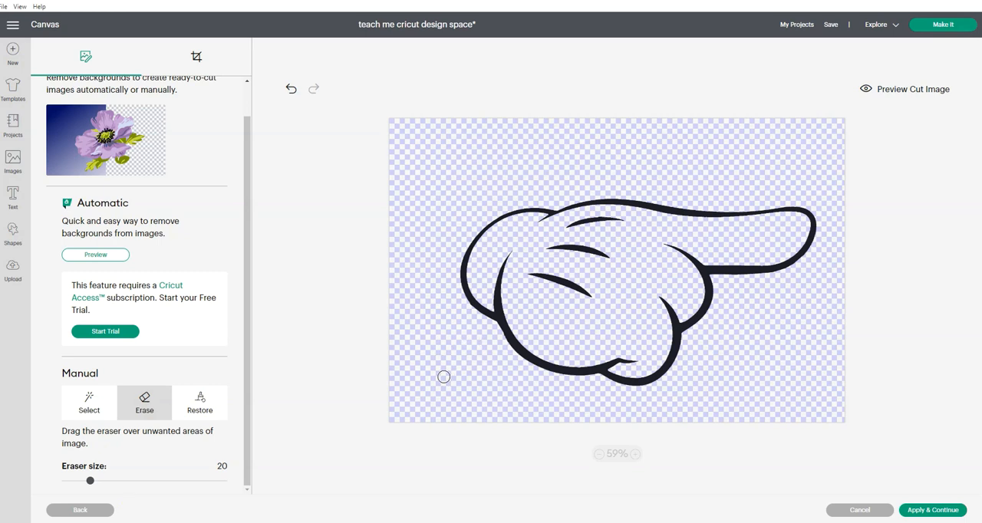
mouse_move(410, 330)
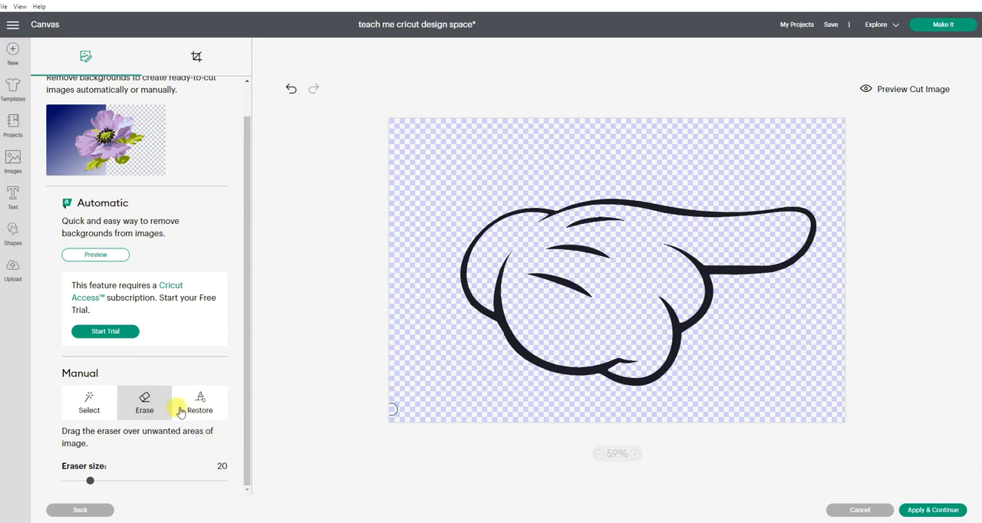
mouse_move(211, 413)
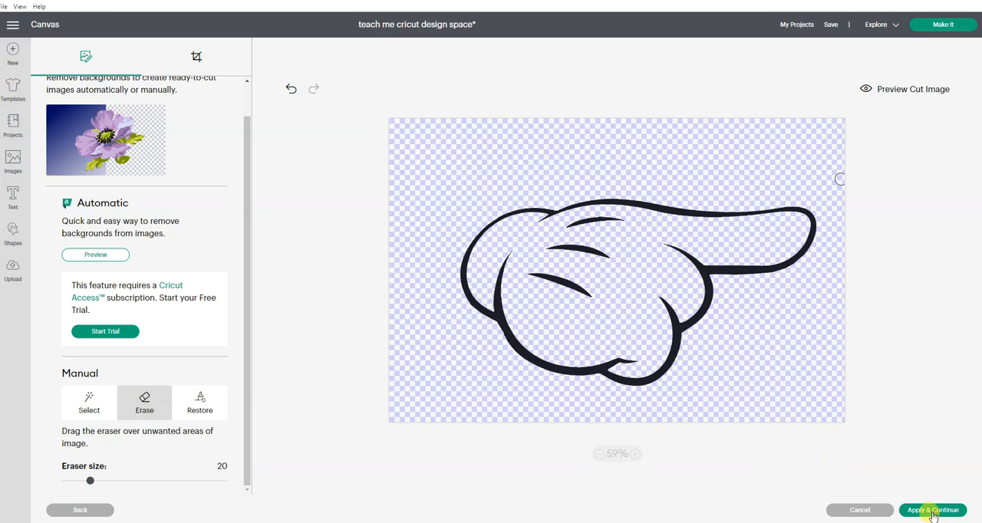
left_click(932, 510)
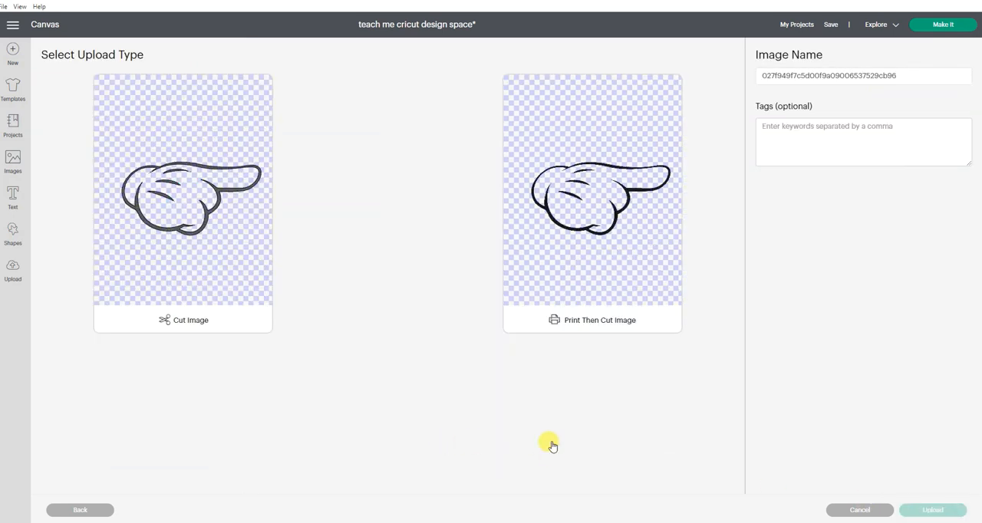
mouse_move(542, 453)
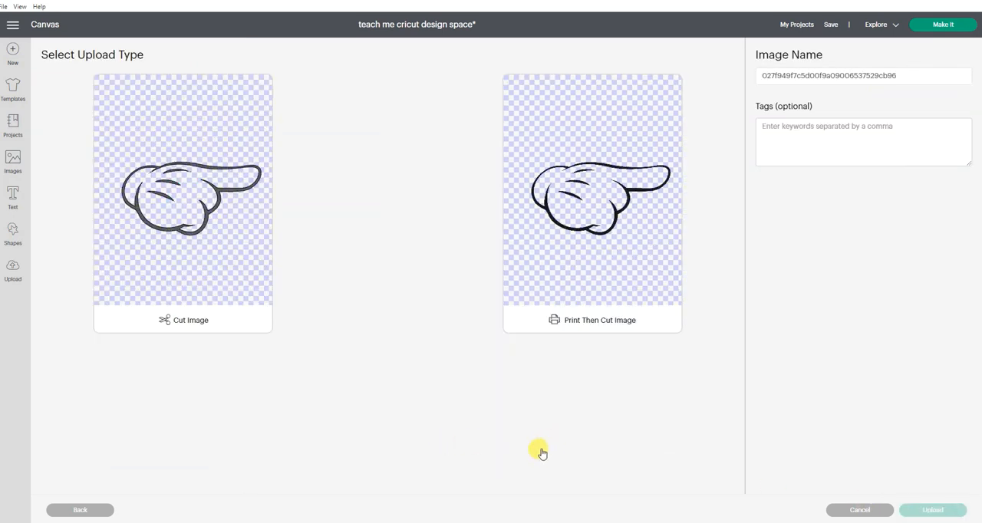
mouse_move(483, 434)
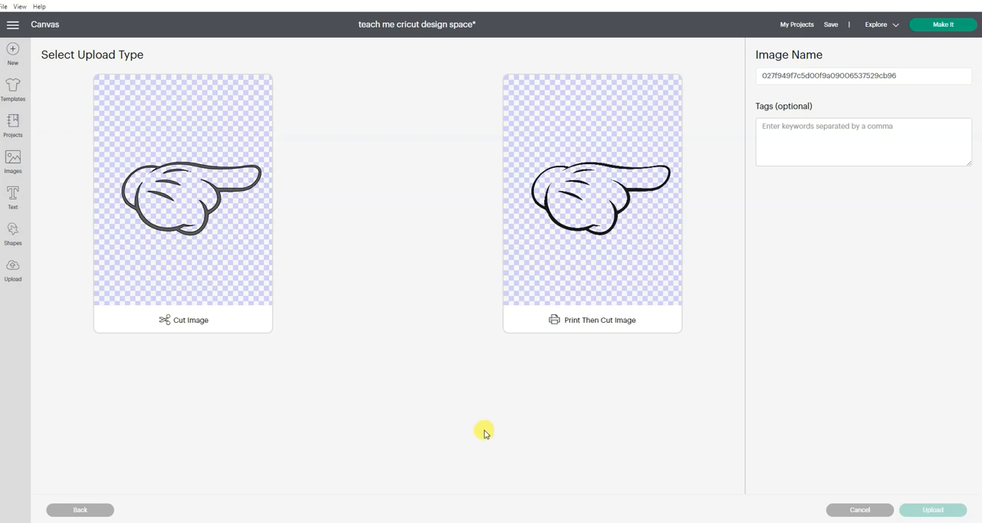
mouse_move(598, 320)
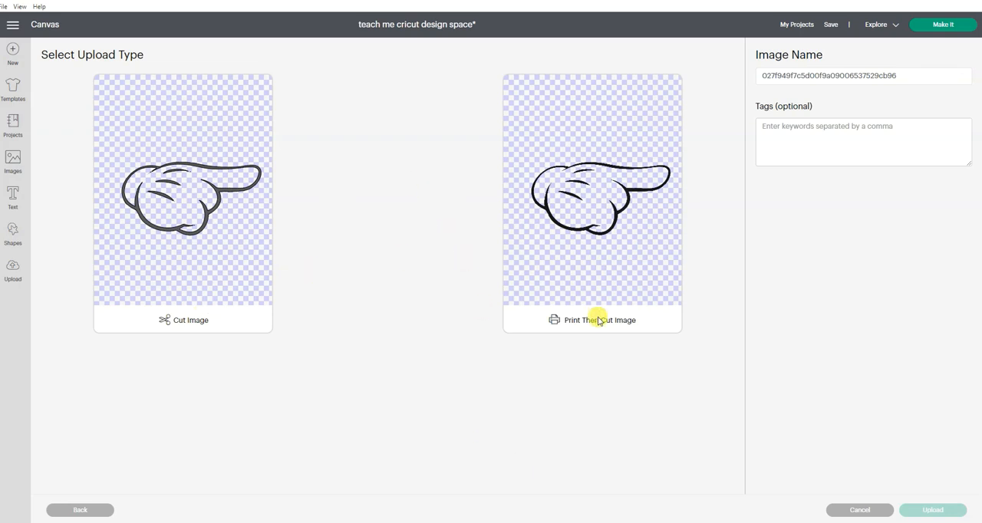
mouse_move(168, 295)
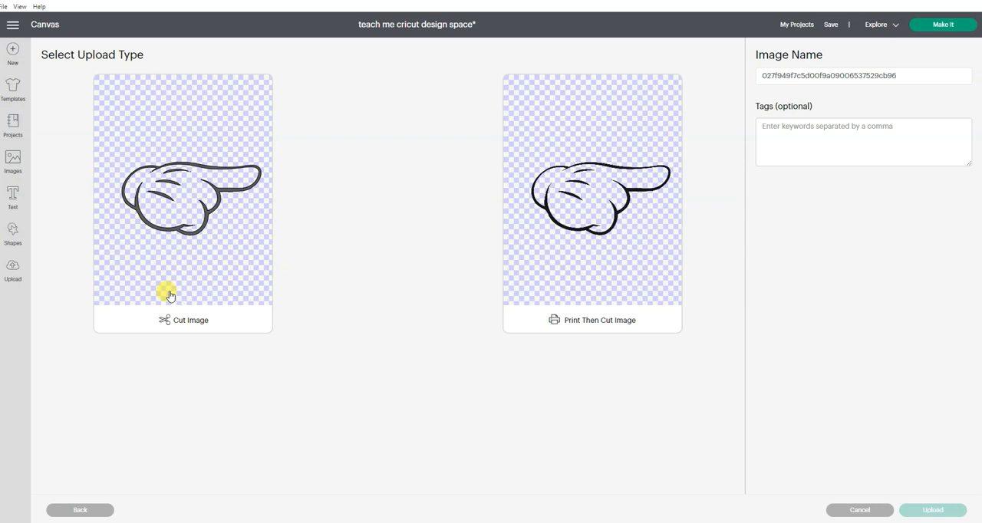
mouse_move(525, 283)
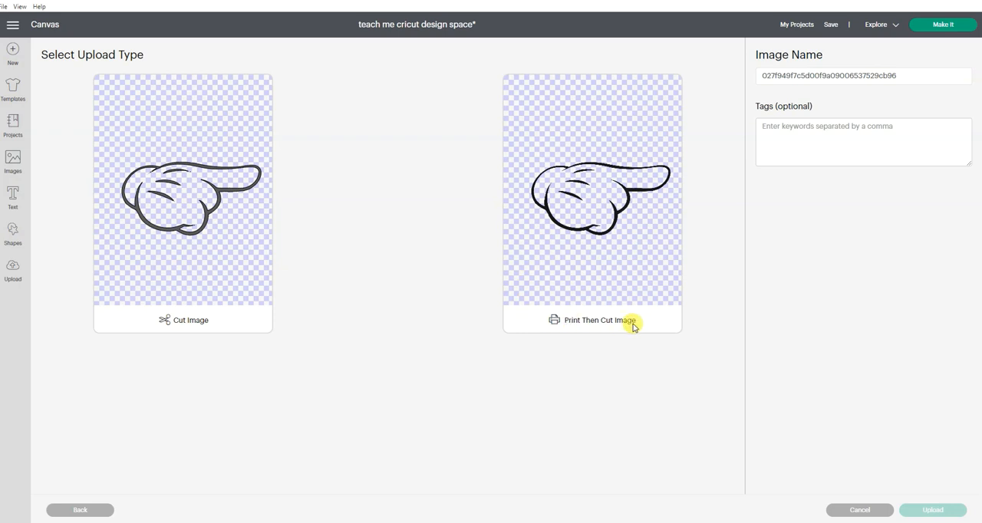
mouse_move(601, 274)
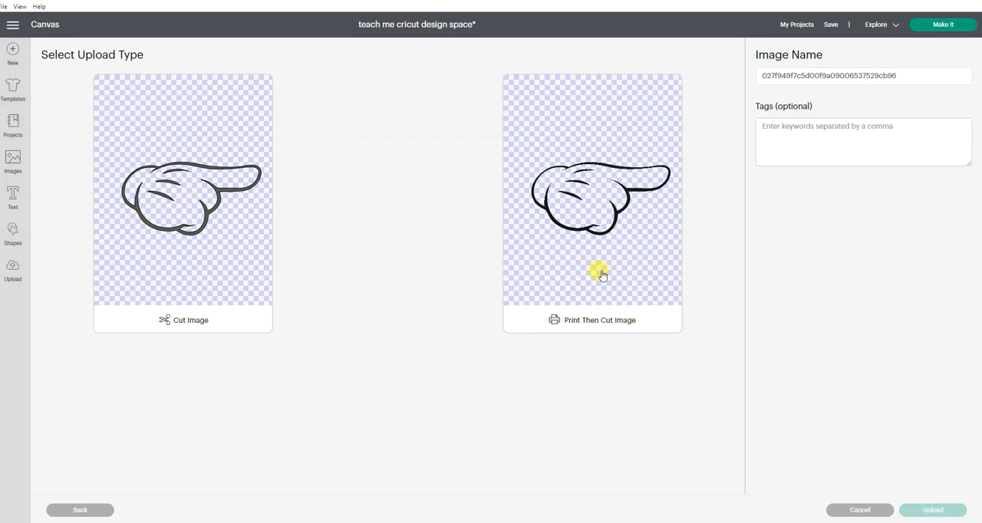
mouse_move(641, 235)
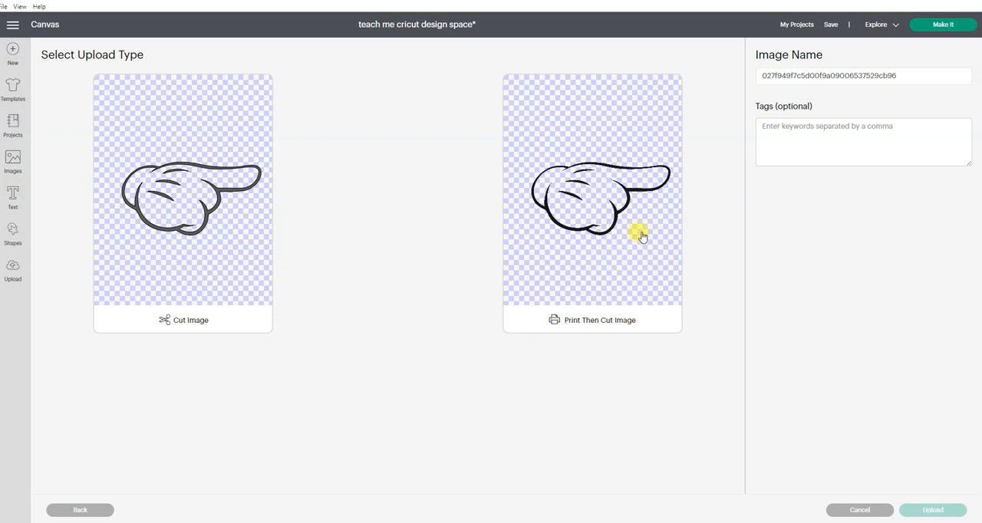
mouse_move(635, 245)
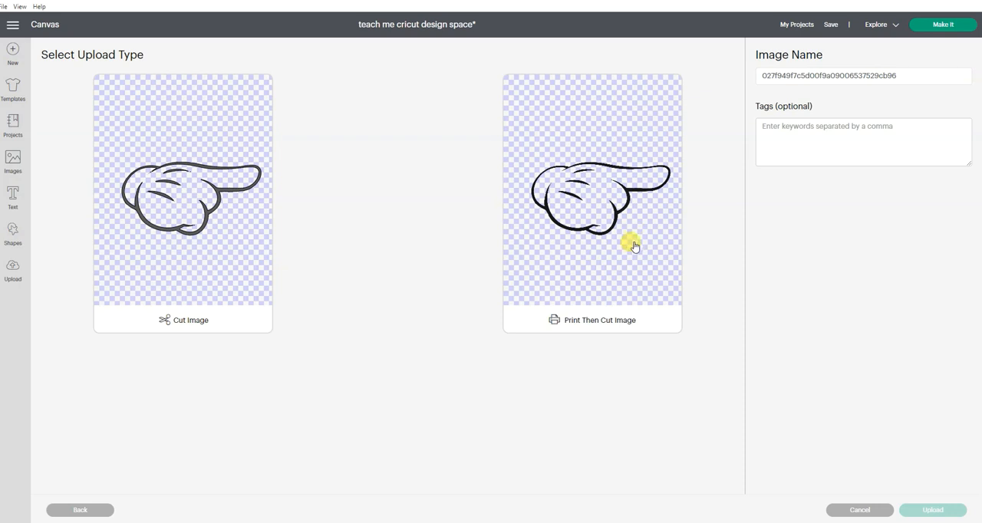
mouse_move(606, 259)
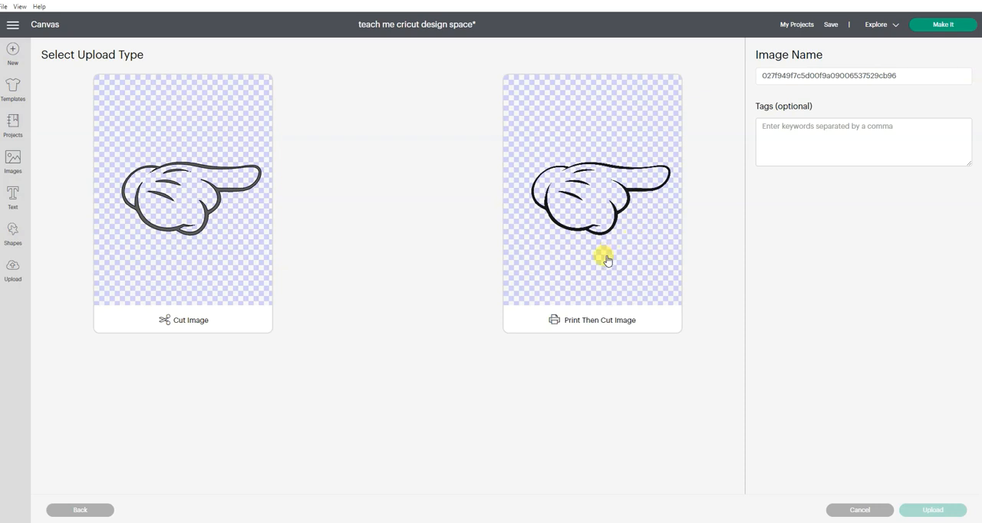
mouse_move(614, 219)
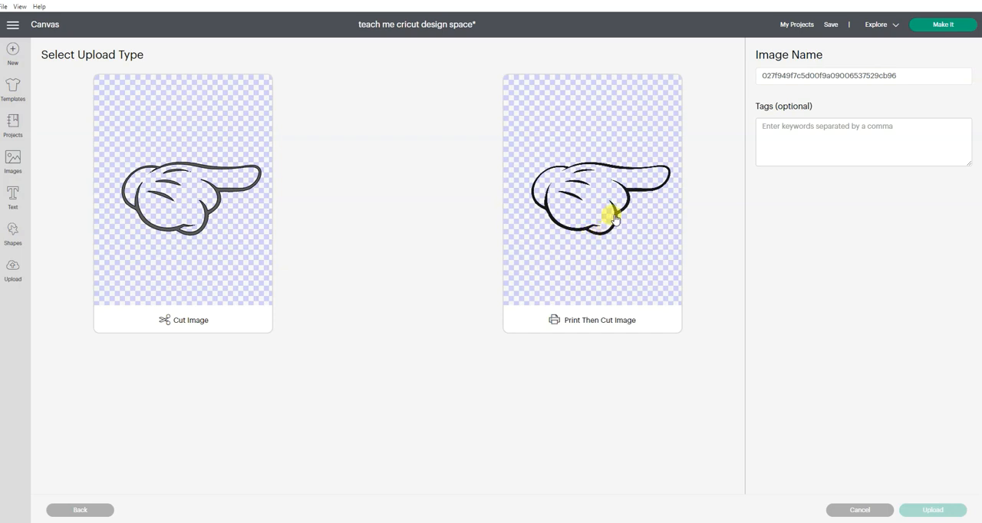
mouse_move(624, 165)
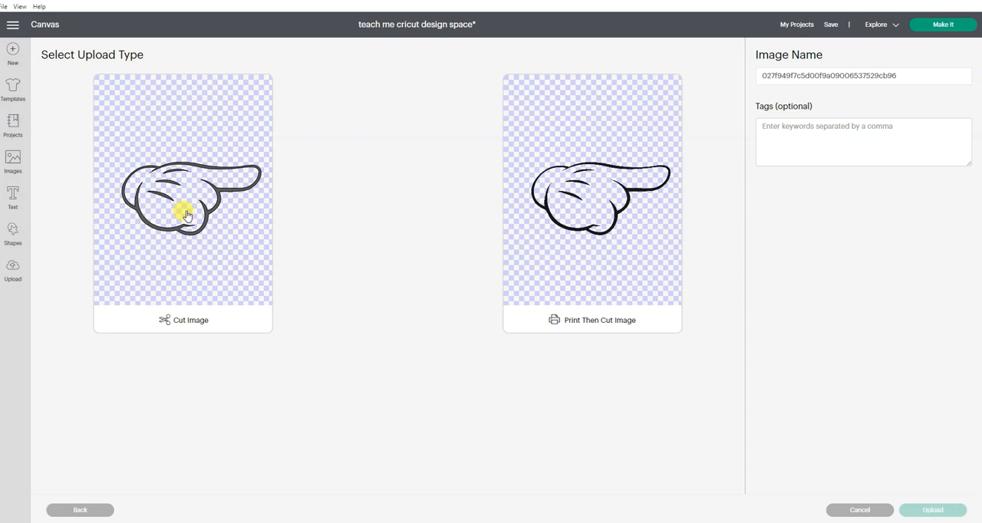
Set the upload type to Cut Image and name it 'Mickey Hand'
left_click(182, 203)
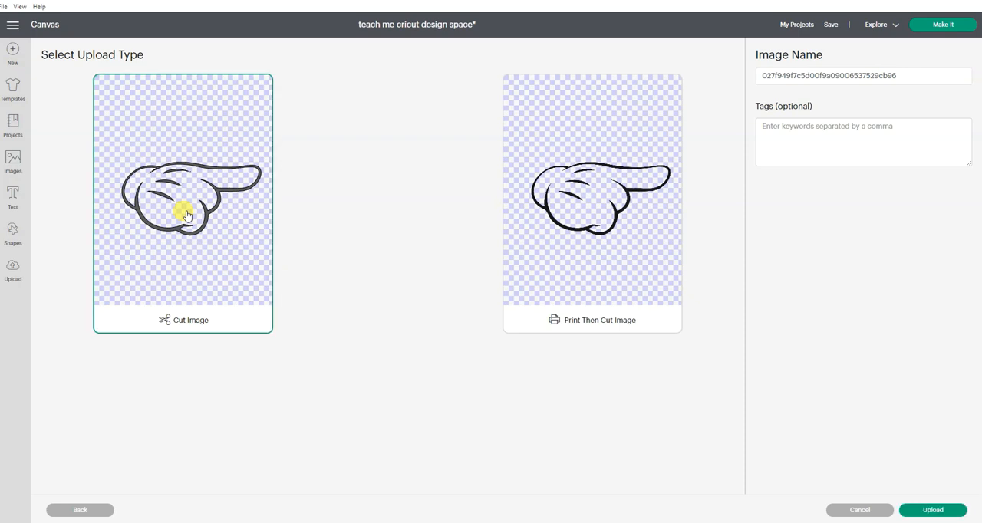
mouse_move(189, 244)
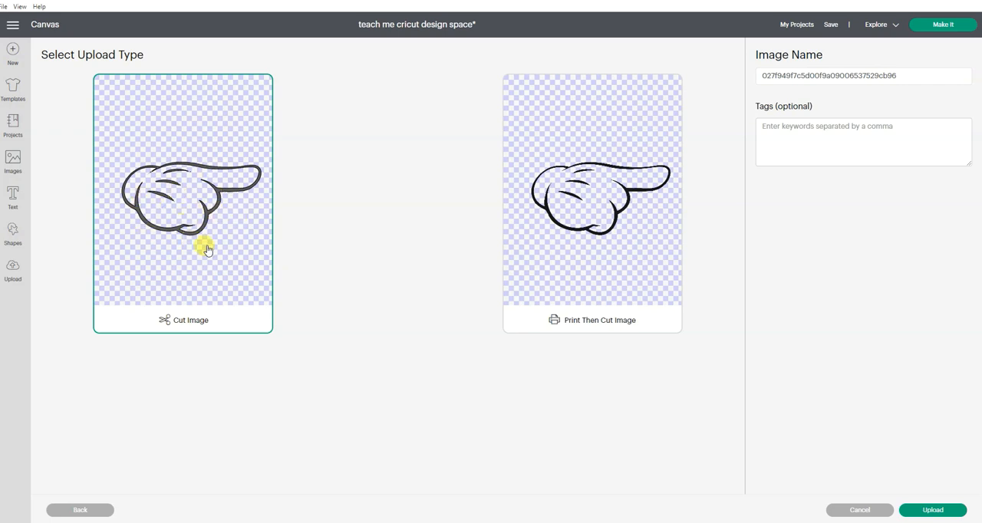
mouse_move(870, 93)
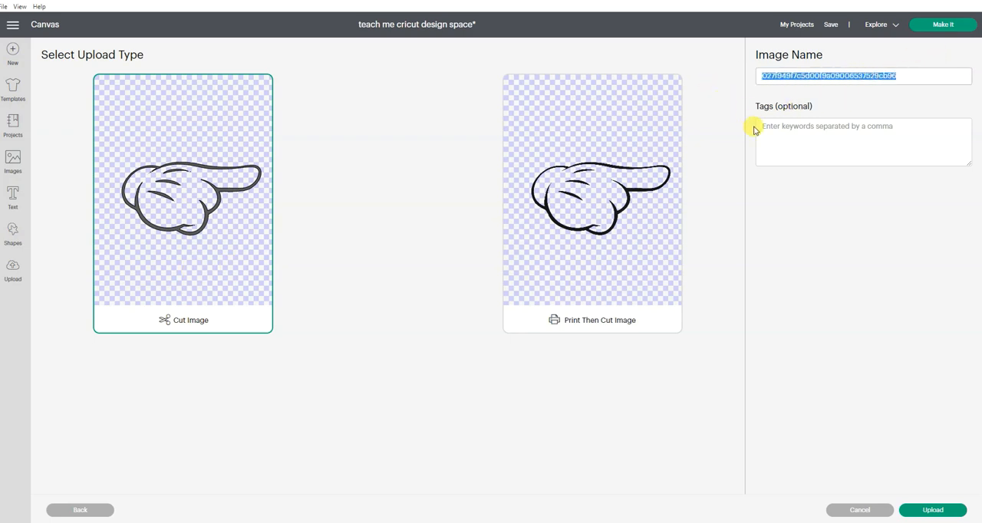
type("Mickey")
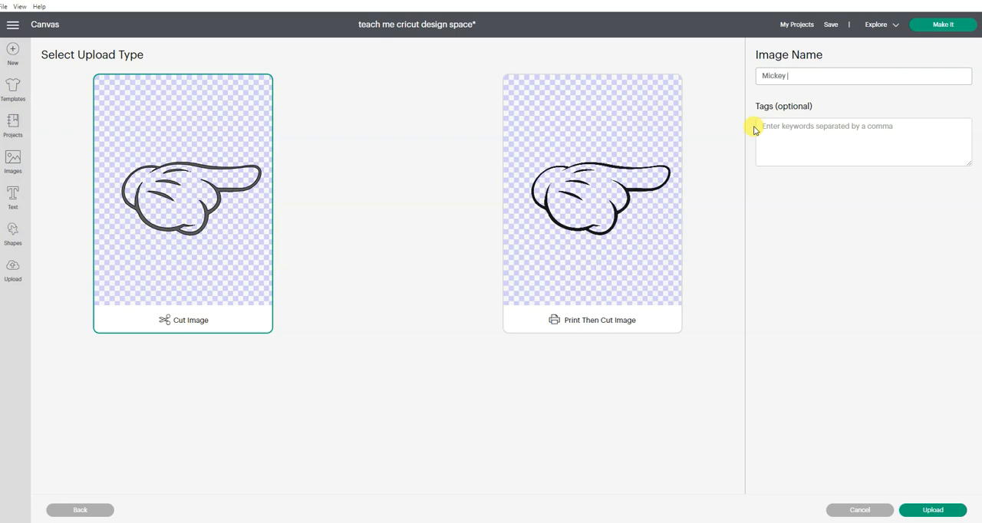
type("Hand")
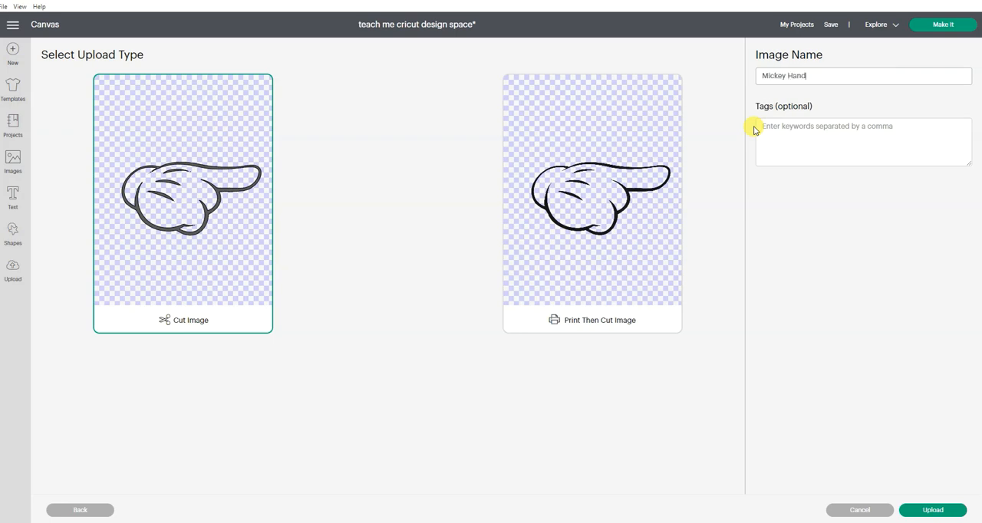
mouse_move(810, 92)
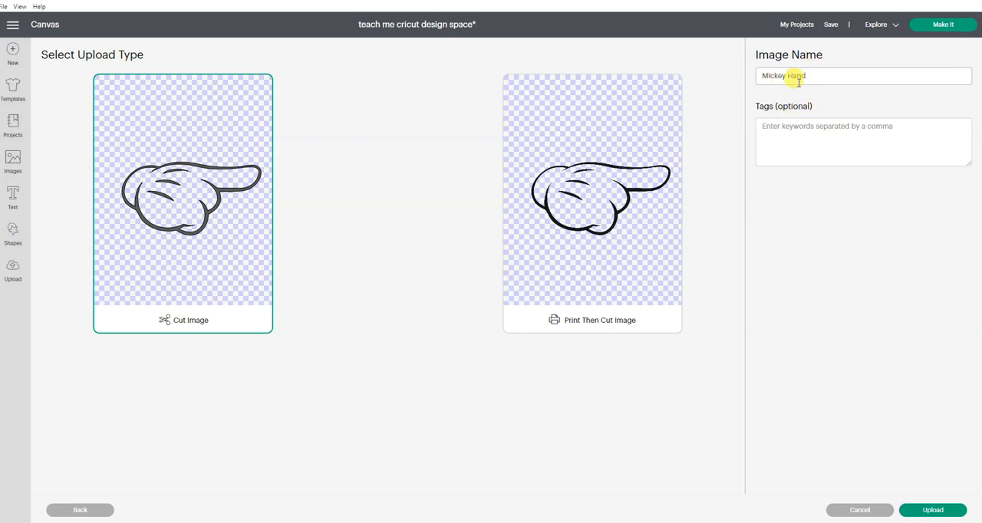
left_click(863, 142)
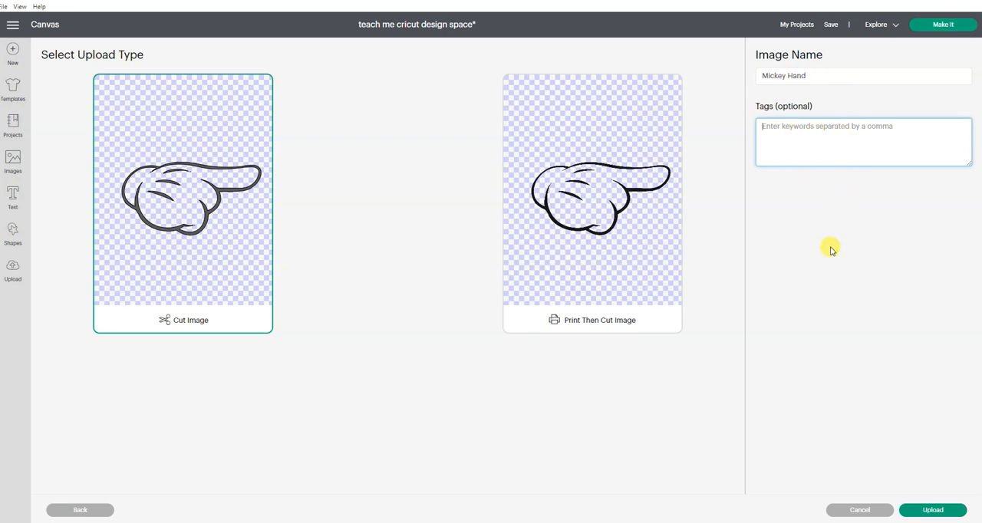
mouse_move(914, 483)
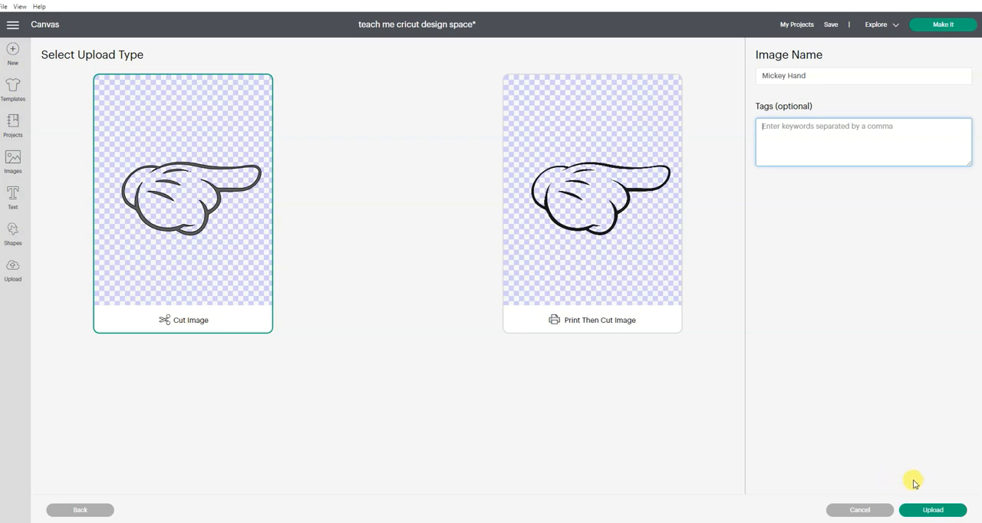
Upload Mickey Hand, select it in Recent Uploads, and add it to the canvas
left_click(932, 510)
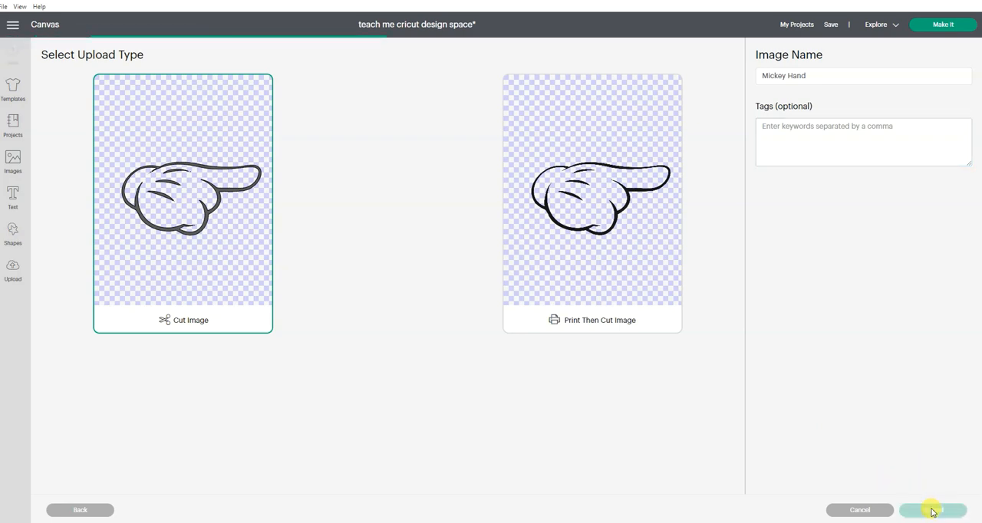
left_click(933, 510)
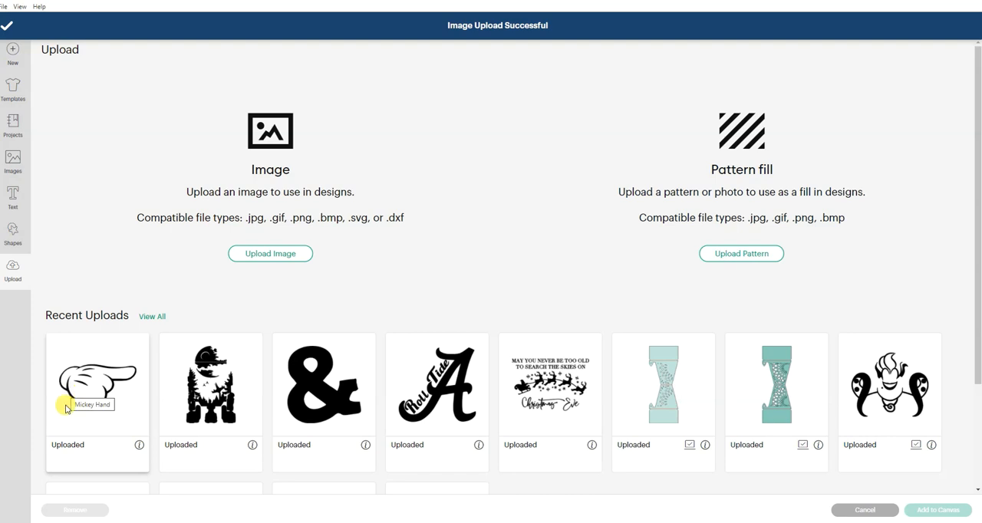
left_click(97, 384)
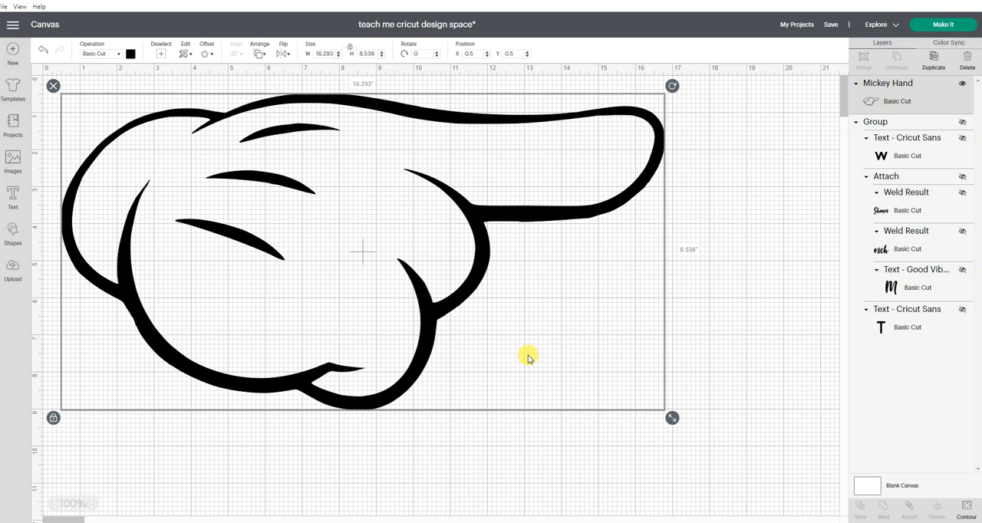
mouse_move(672, 418)
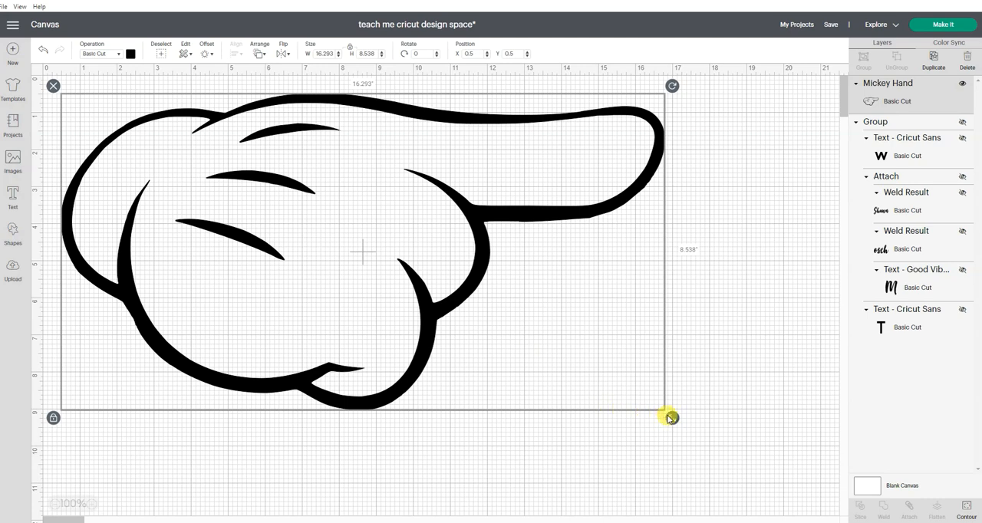